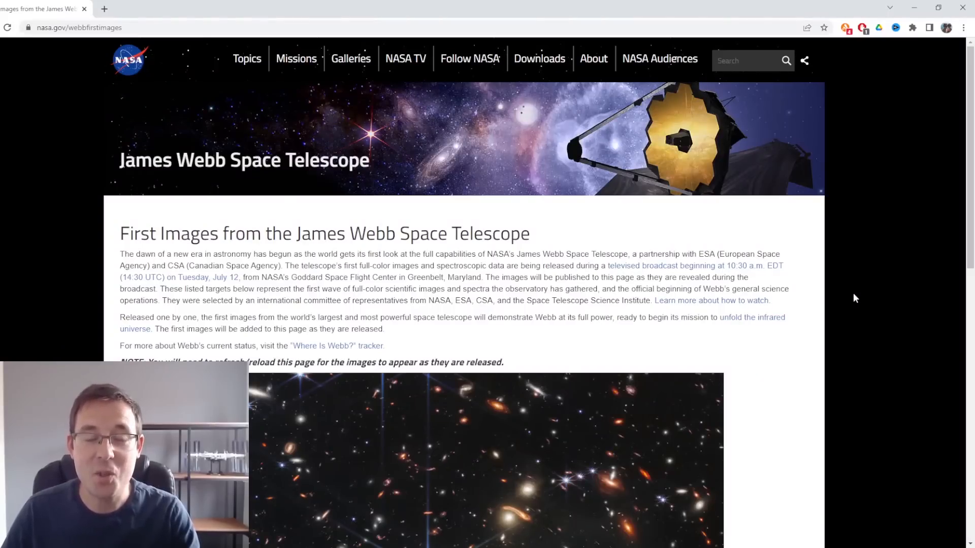
pyautogui.moveTo(844, 293)
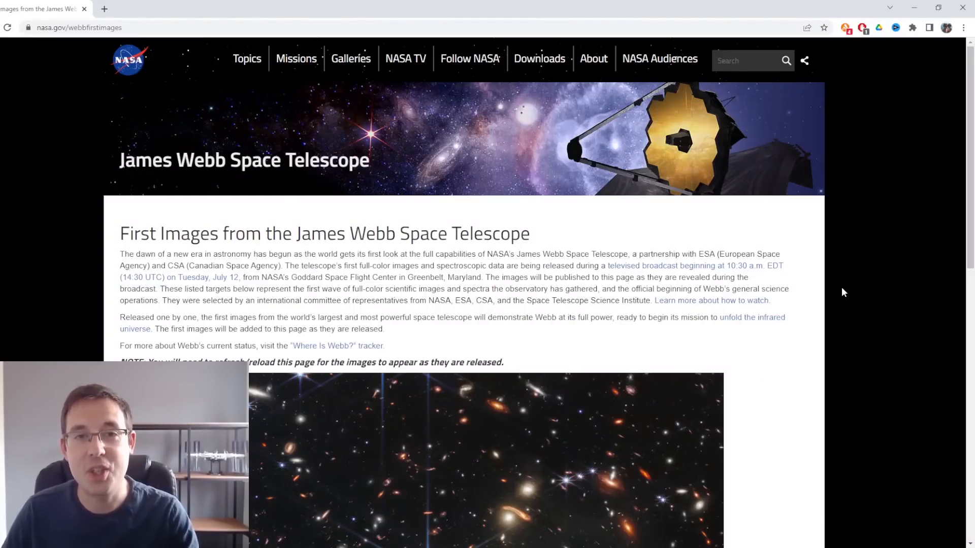
pyautogui.moveTo(816, 306)
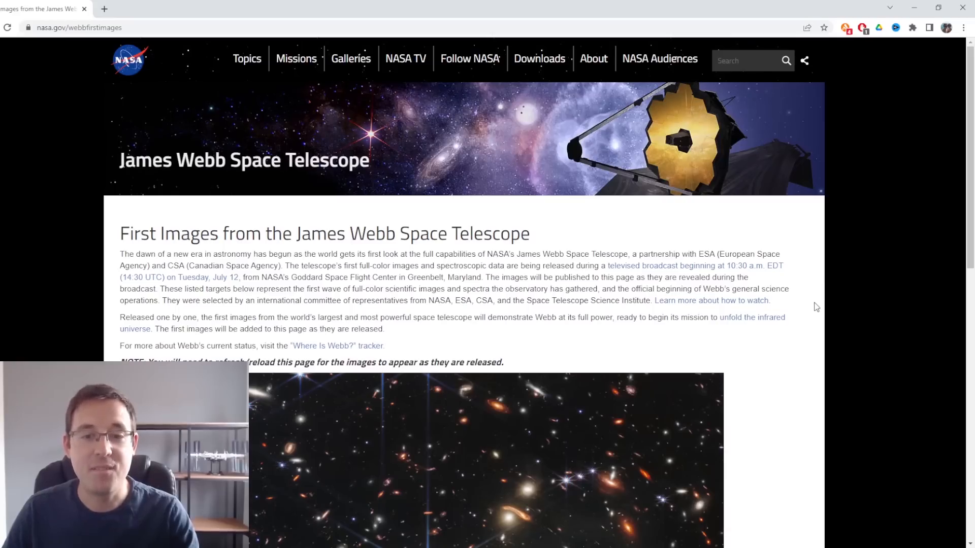
pyautogui.moveTo(809, 315)
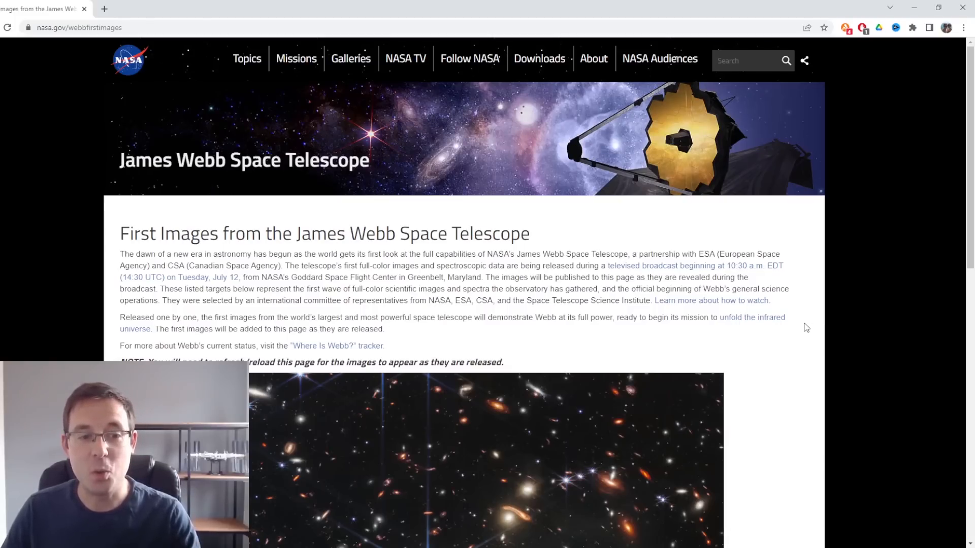
pyautogui.moveTo(796, 331)
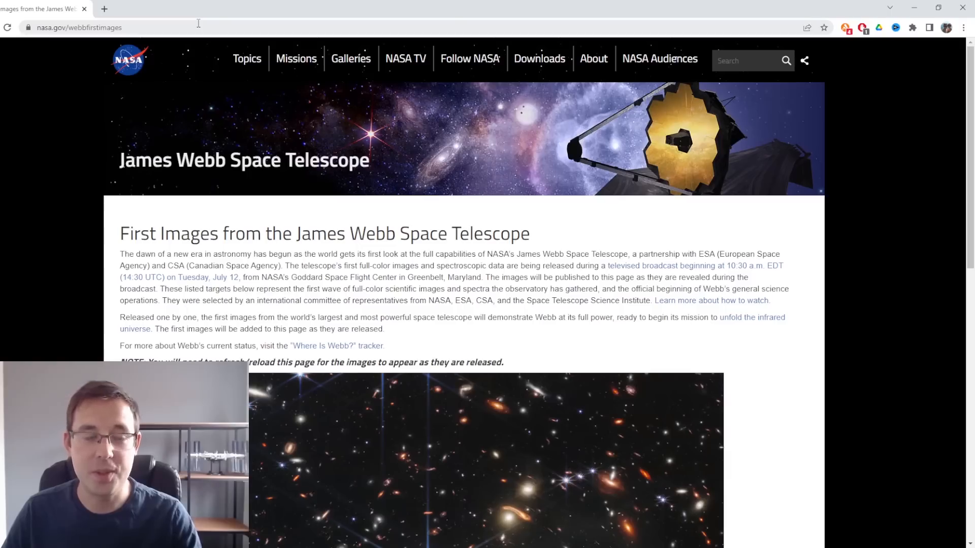
pyautogui.moveTo(140, 39)
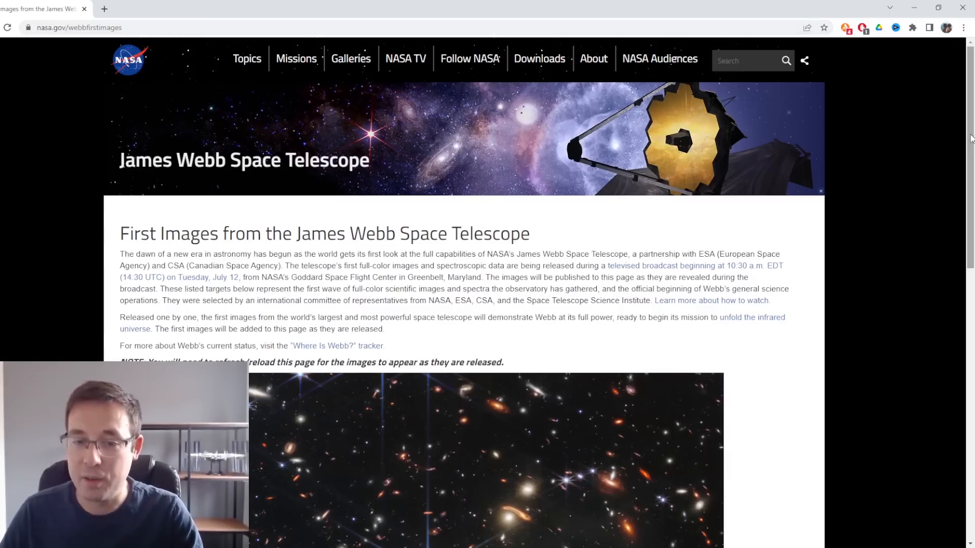
# Step: Scroll past the introduction until Webb's deep-field galaxy image fills the window
pyautogui.scroll(-3)
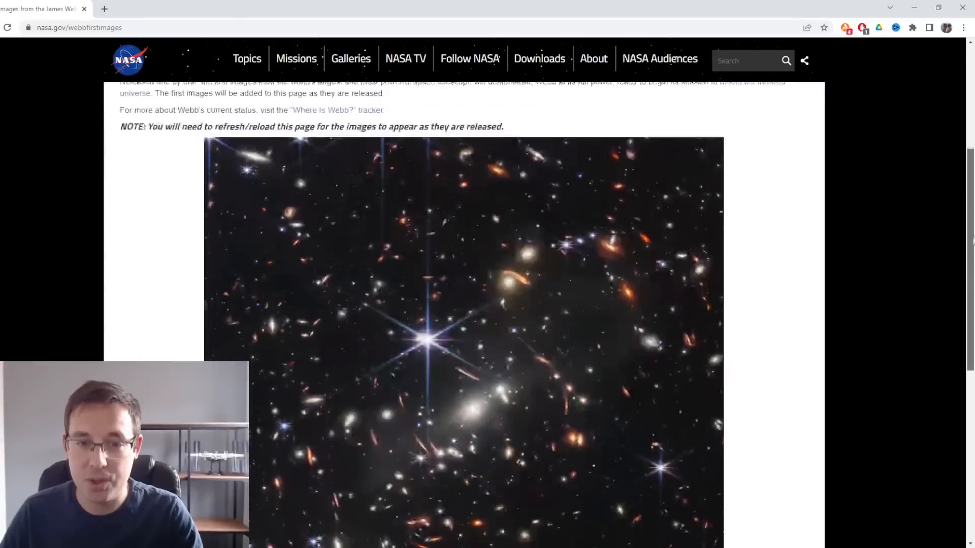
pyautogui.scroll(-3)
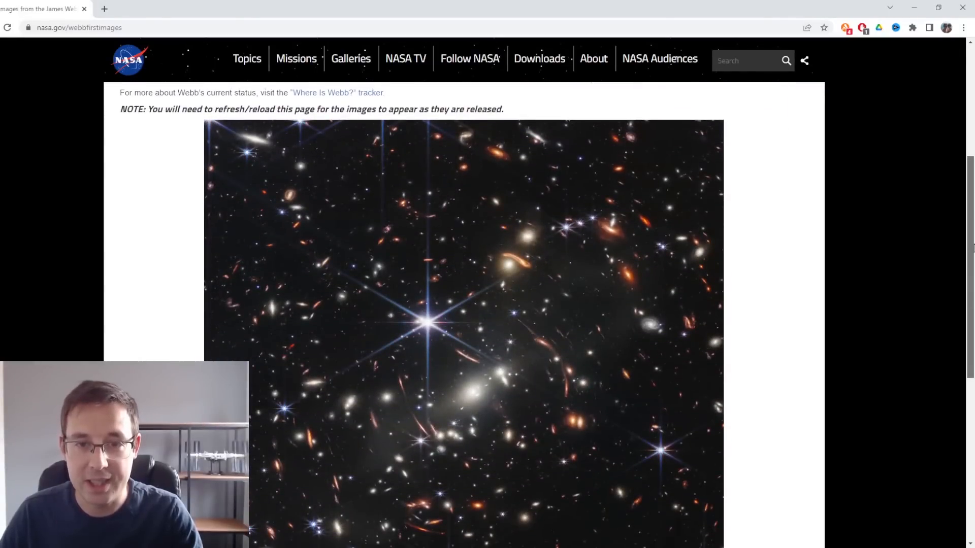
pyautogui.scroll(-3)
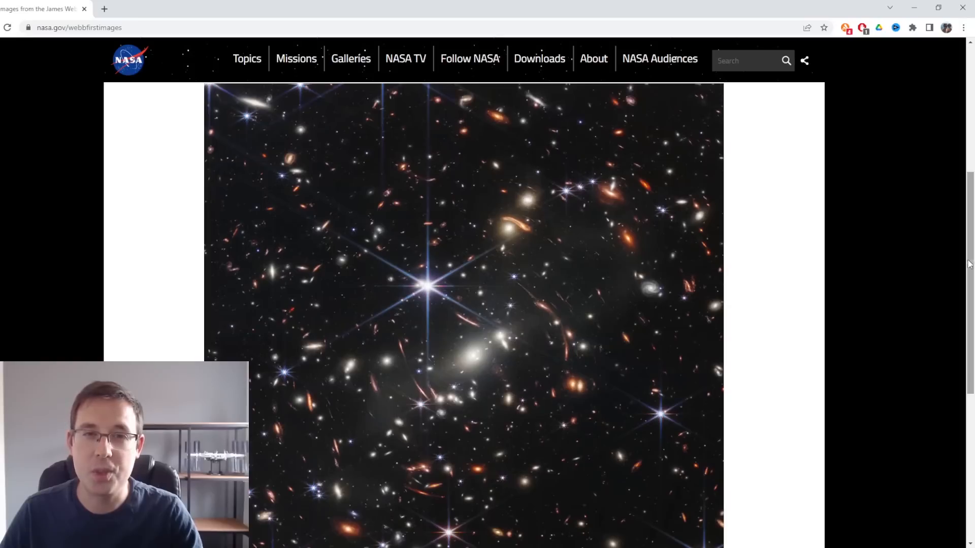
pyautogui.moveTo(817, 272)
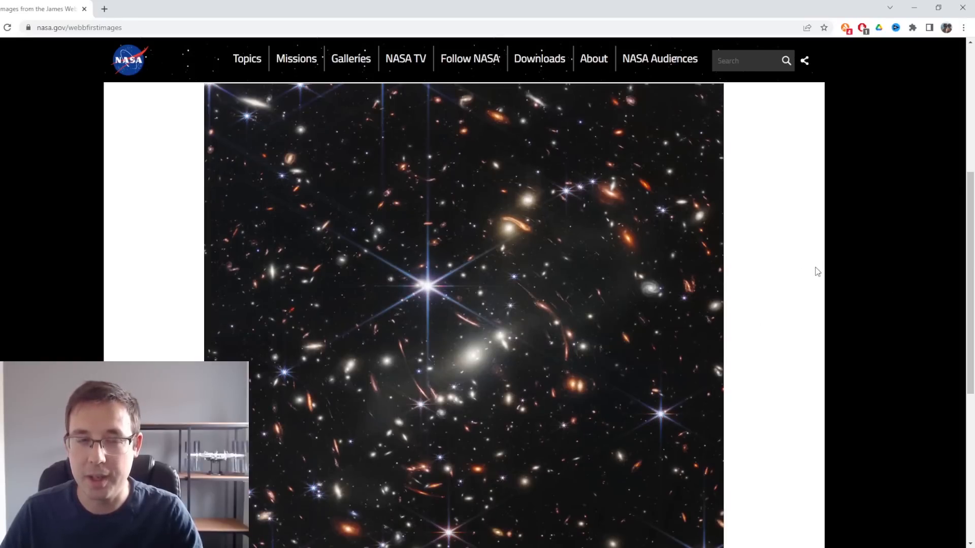
pyautogui.moveTo(845, 281)
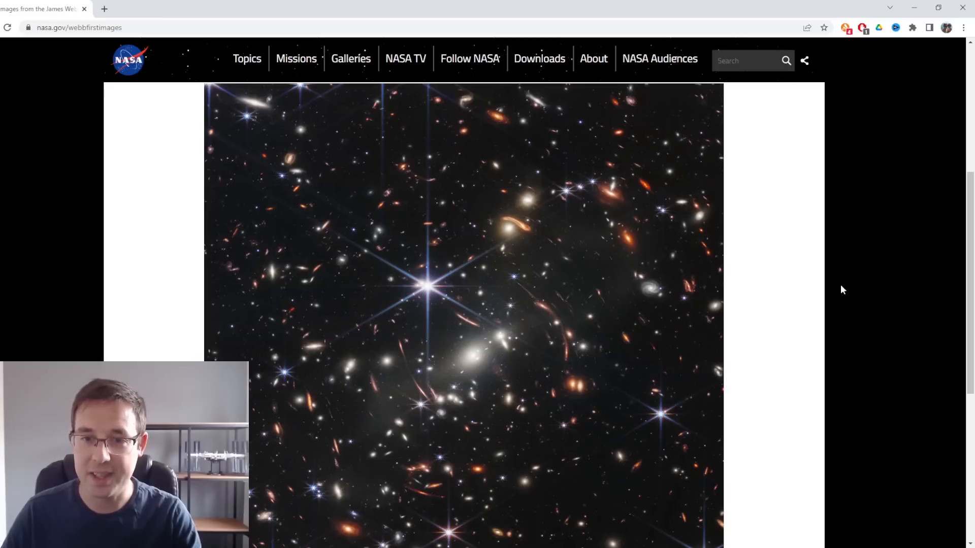
pyautogui.moveTo(826, 311)
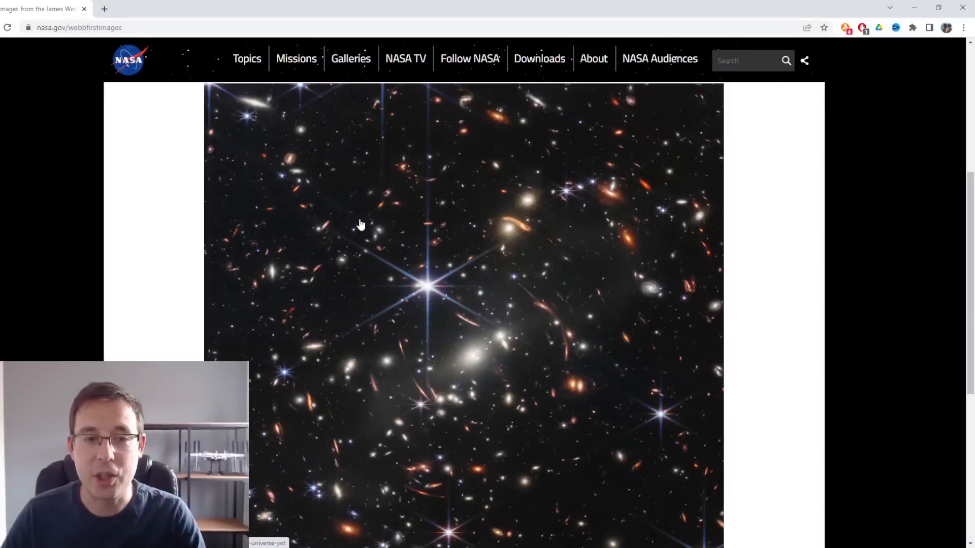
pyautogui.moveTo(137, 321)
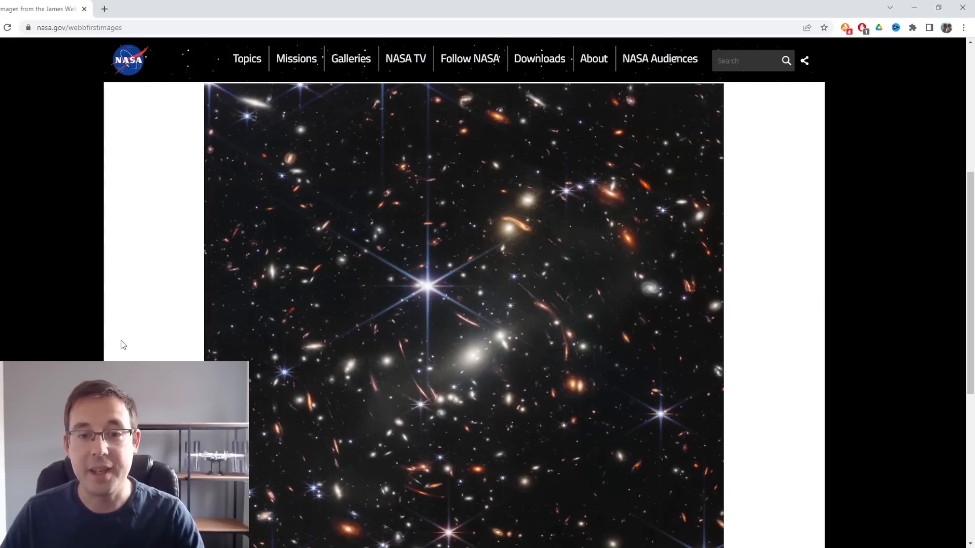
pyautogui.moveTo(423, 213)
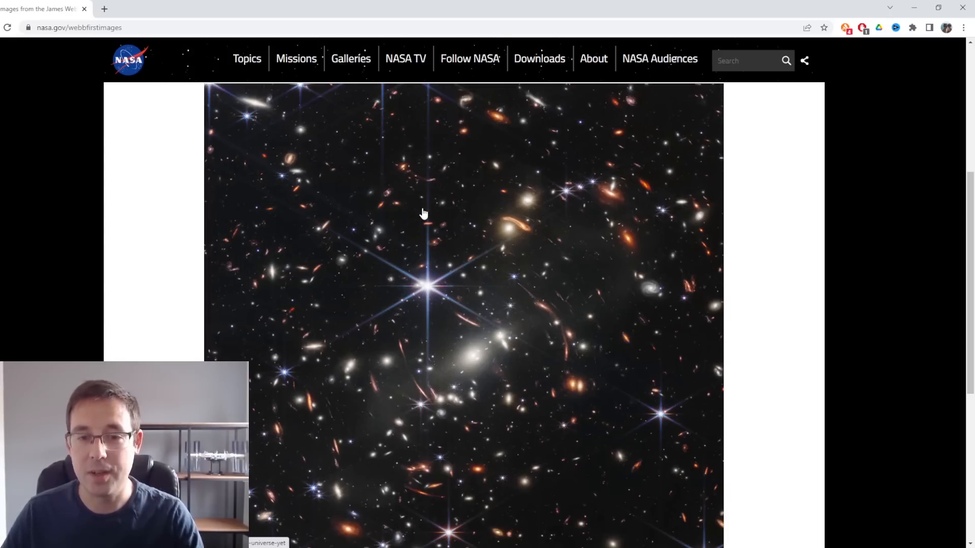
pyautogui.moveTo(516, 324)
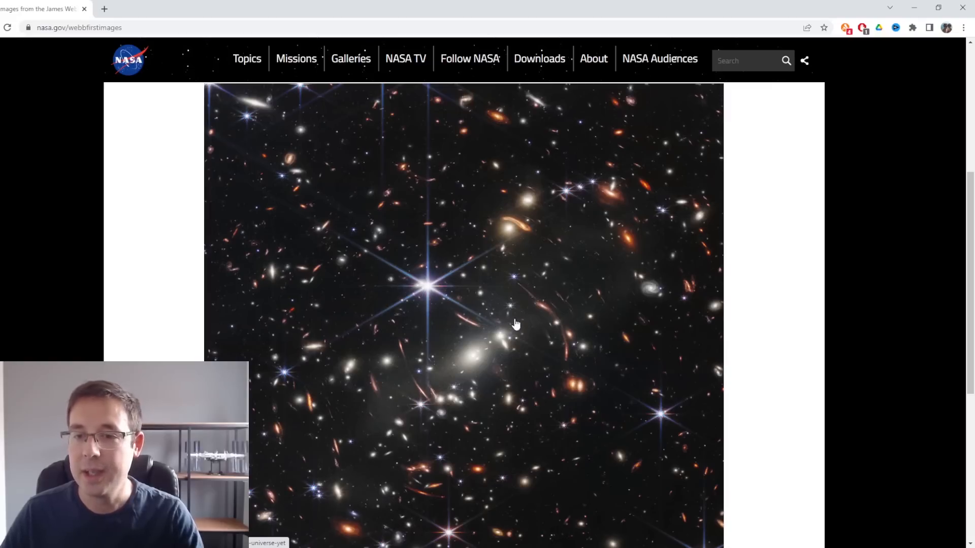
pyautogui.moveTo(616, 192)
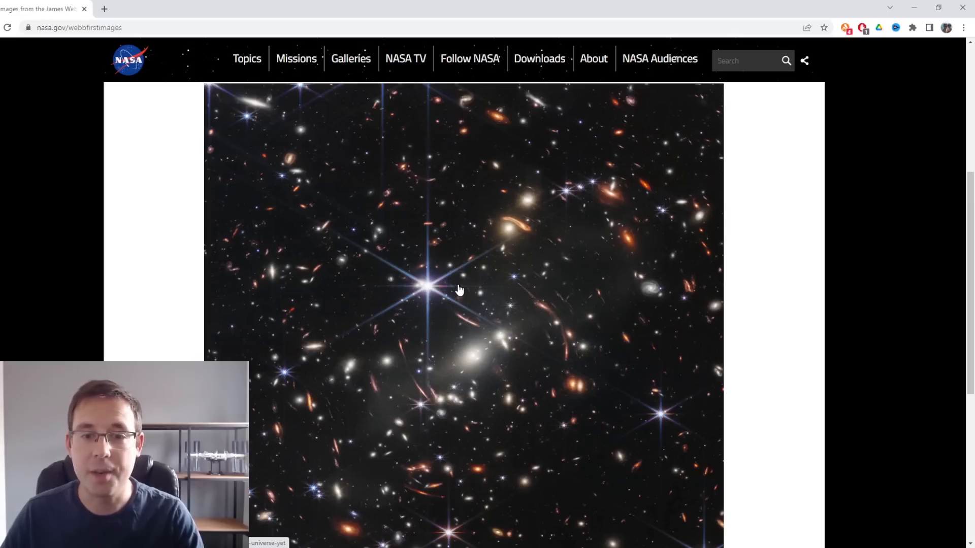
pyautogui.moveTo(591, 250)
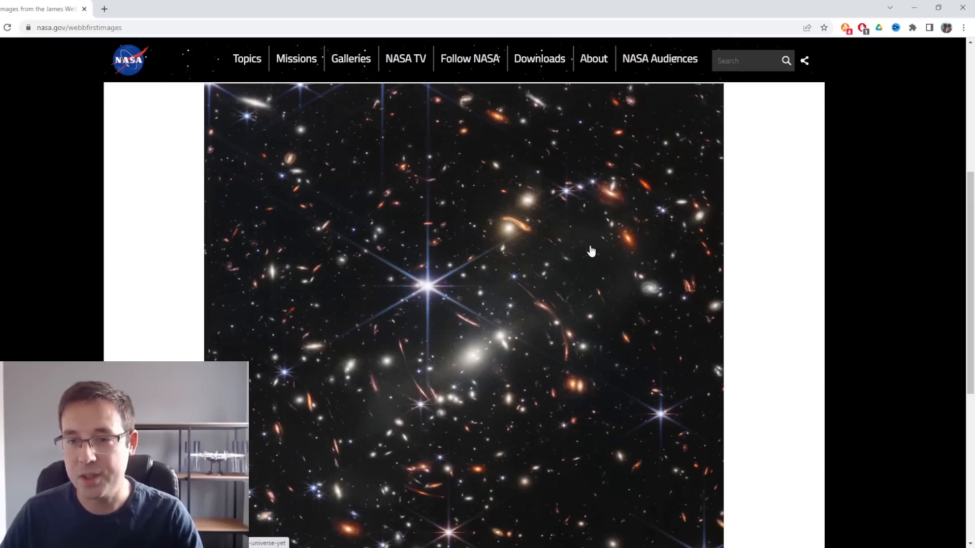
pyautogui.moveTo(496, 225)
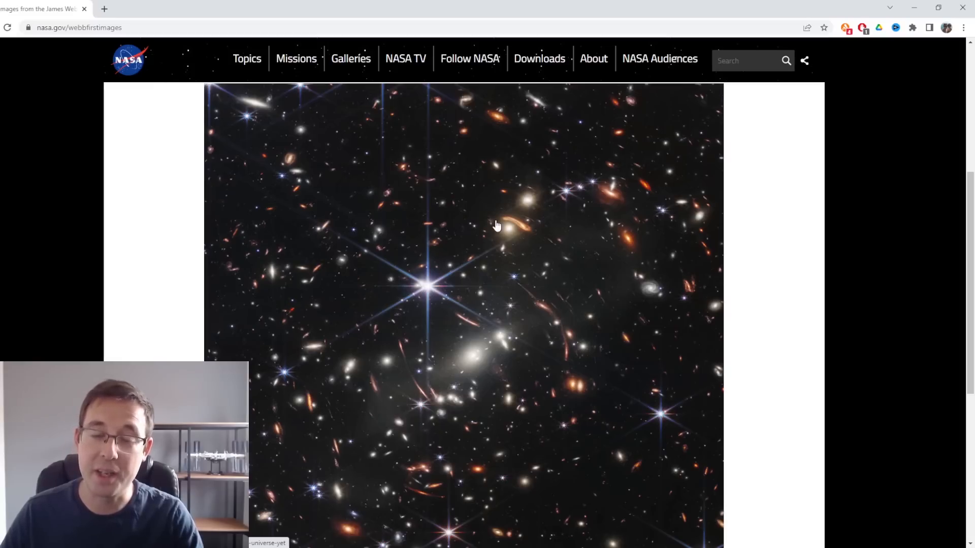
pyautogui.moveTo(515, 233)
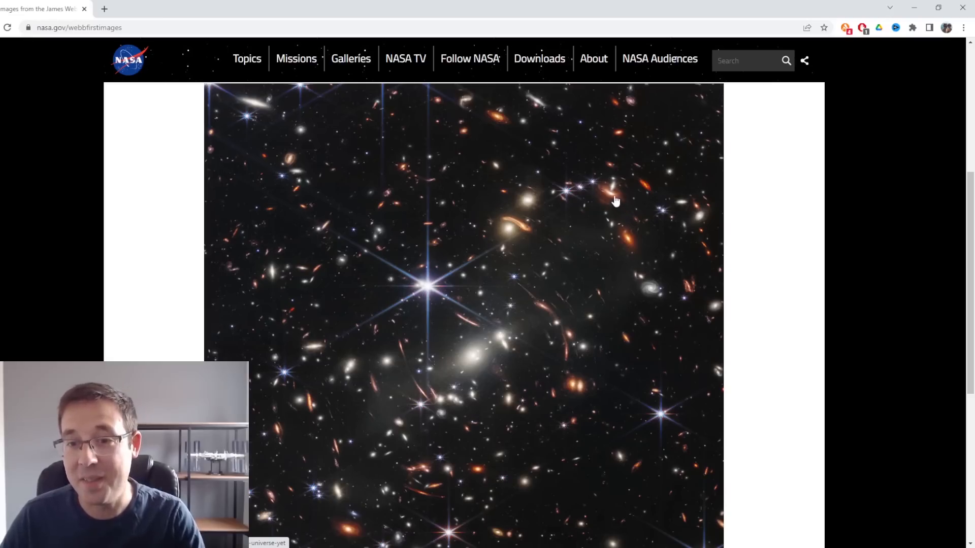
pyautogui.moveTo(643, 193)
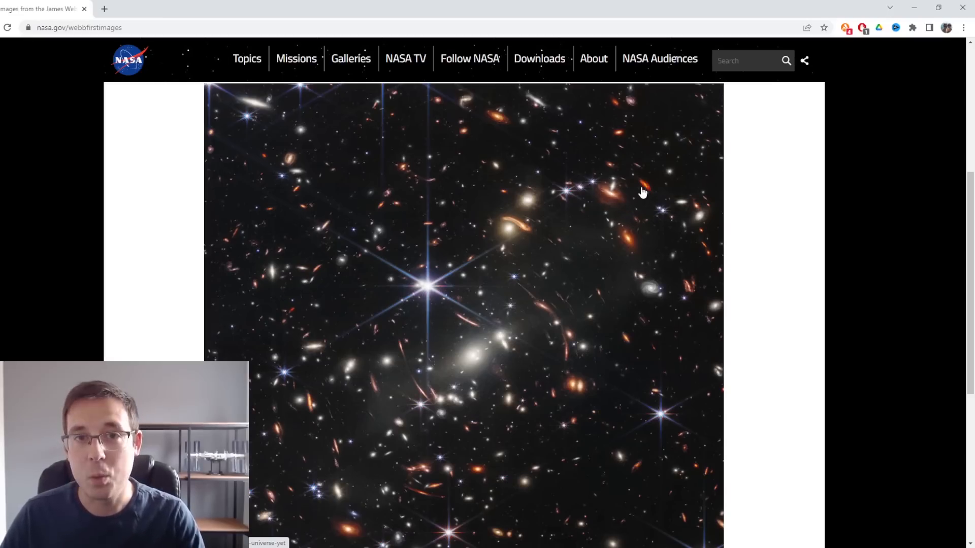
pyautogui.moveTo(635, 183)
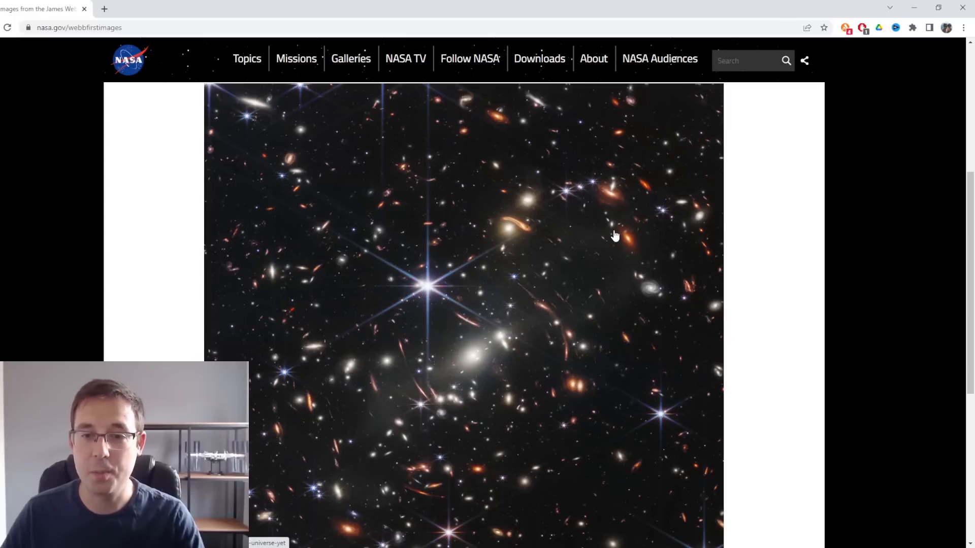
pyautogui.moveTo(626, 310)
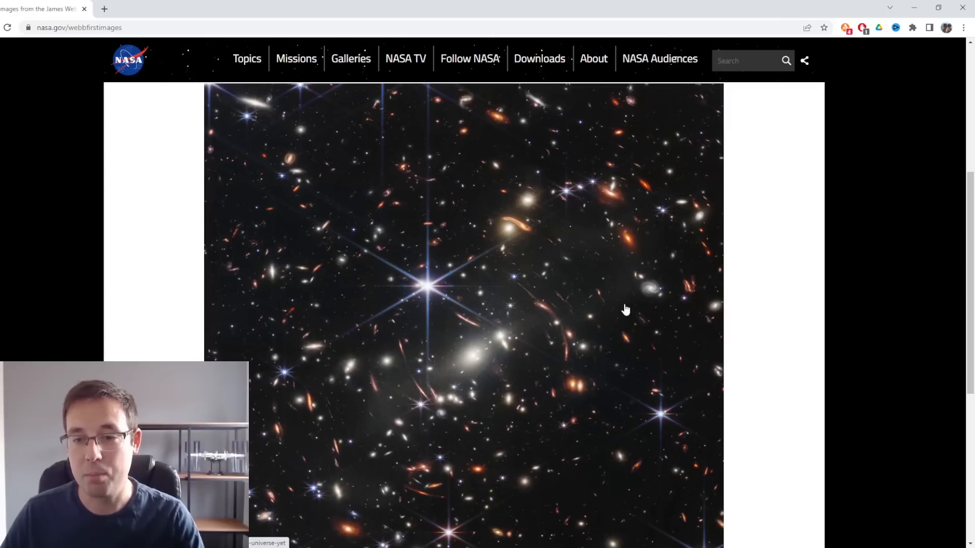
pyautogui.moveTo(322, 343)
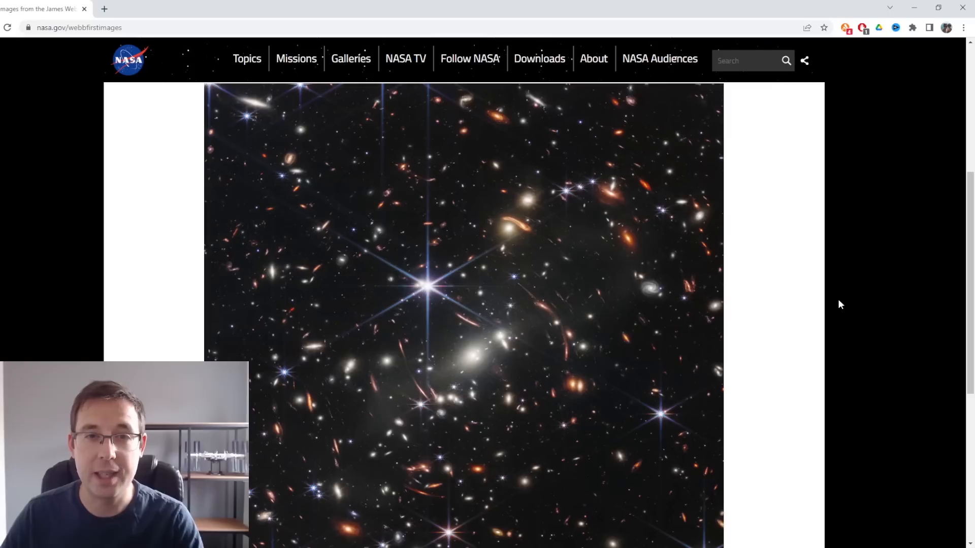
pyautogui.moveTo(817, 313)
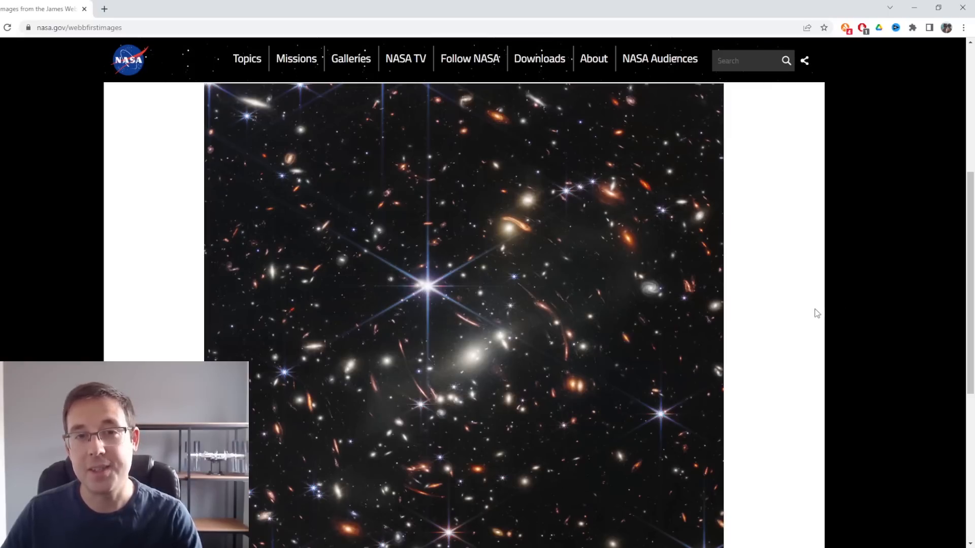
pyautogui.moveTo(818, 307)
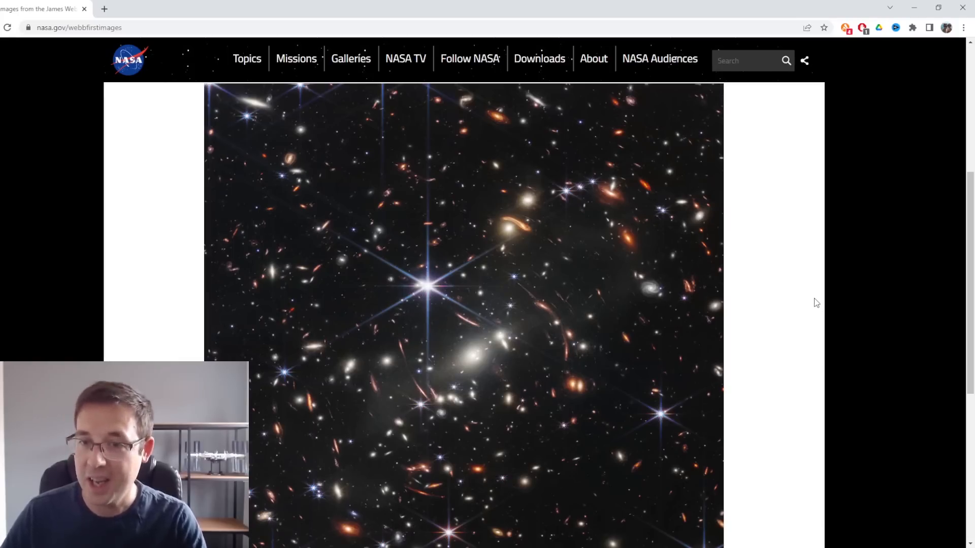
pyautogui.moveTo(676, 221)
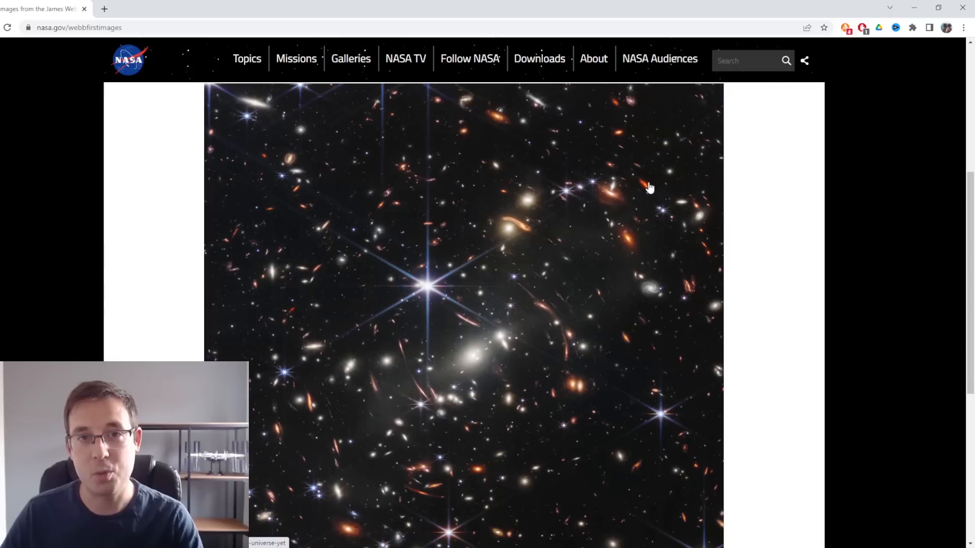
pyautogui.moveTo(646, 182)
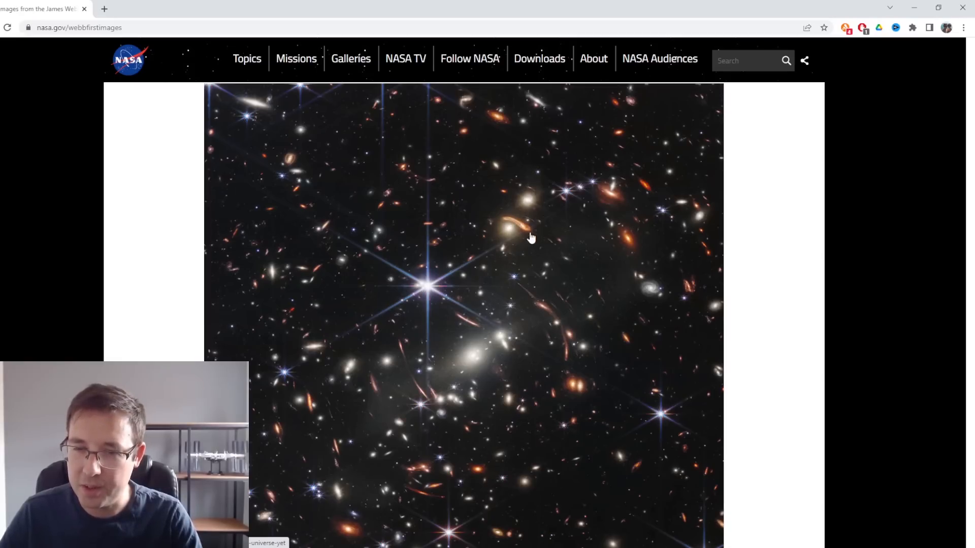
pyautogui.moveTo(521, 229)
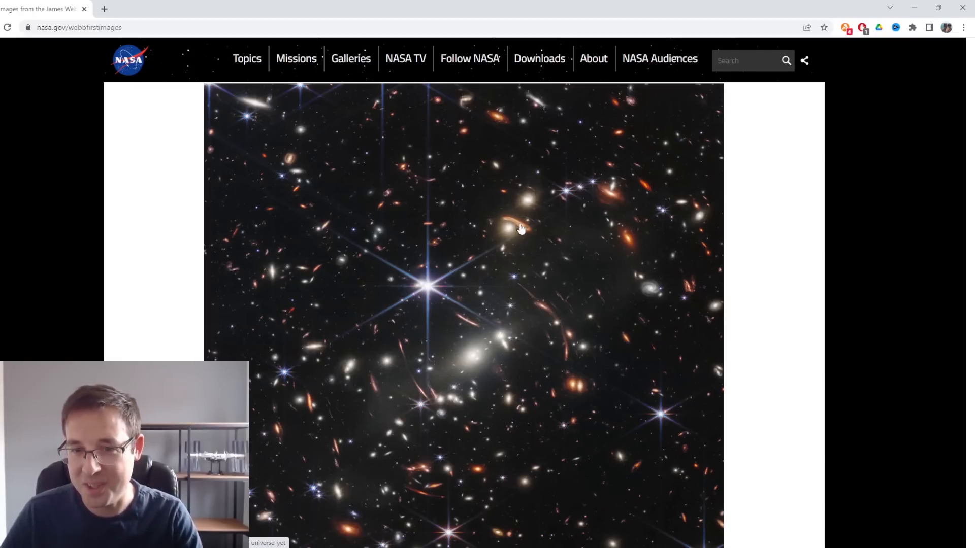
pyautogui.moveTo(769, 272)
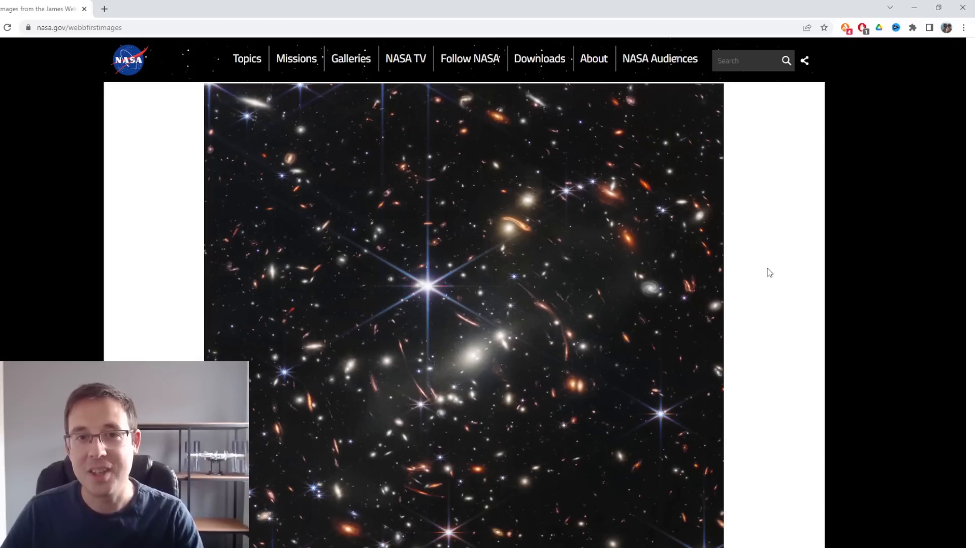
pyautogui.moveTo(731, 279)
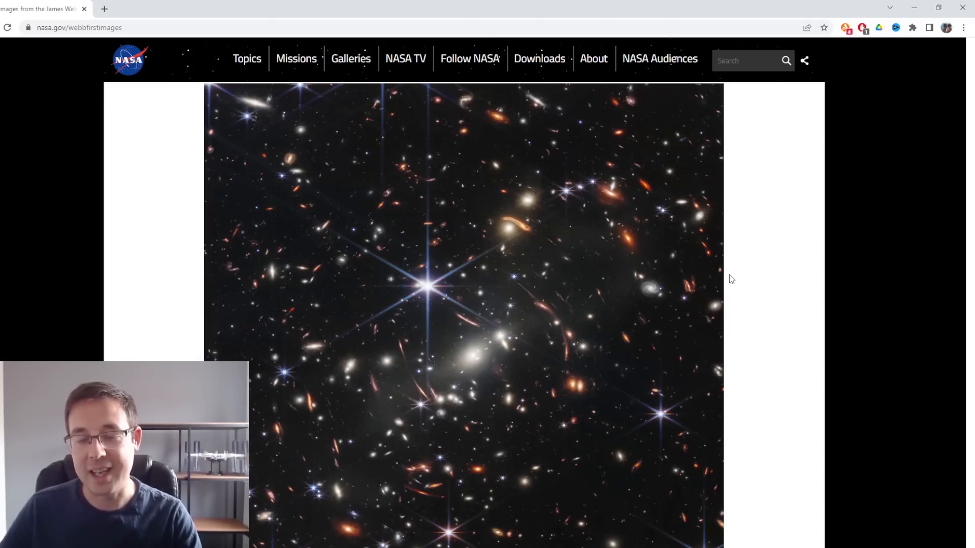
pyautogui.moveTo(545, 228)
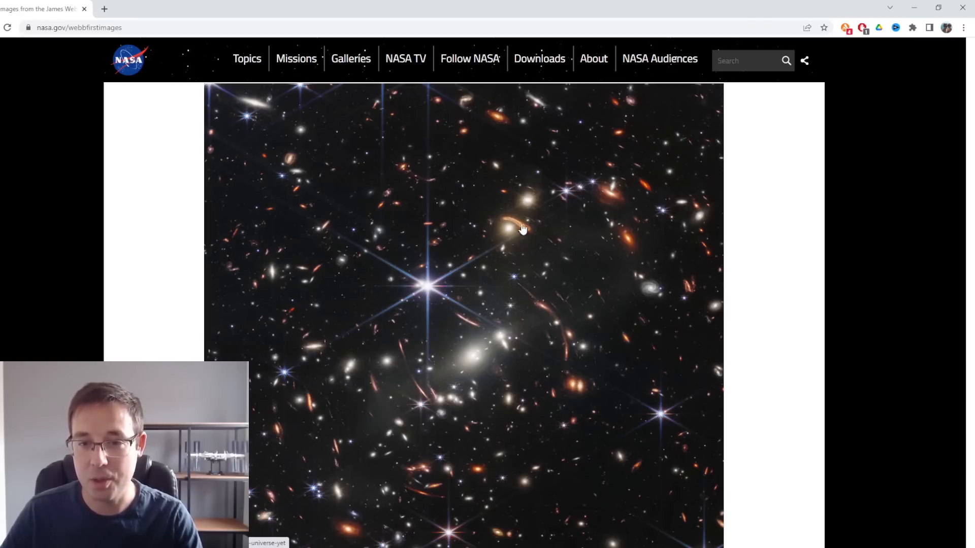
pyautogui.moveTo(509, 353)
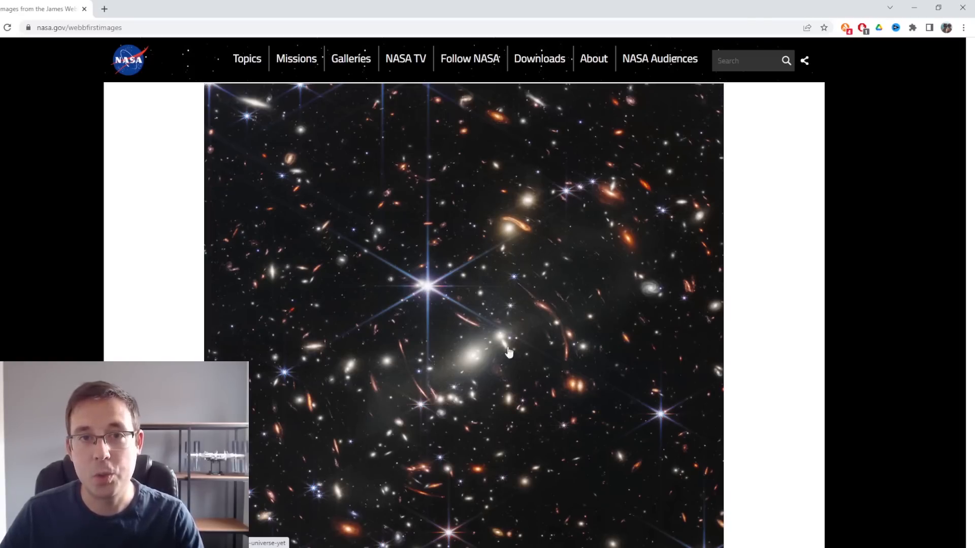
pyautogui.moveTo(496, 217)
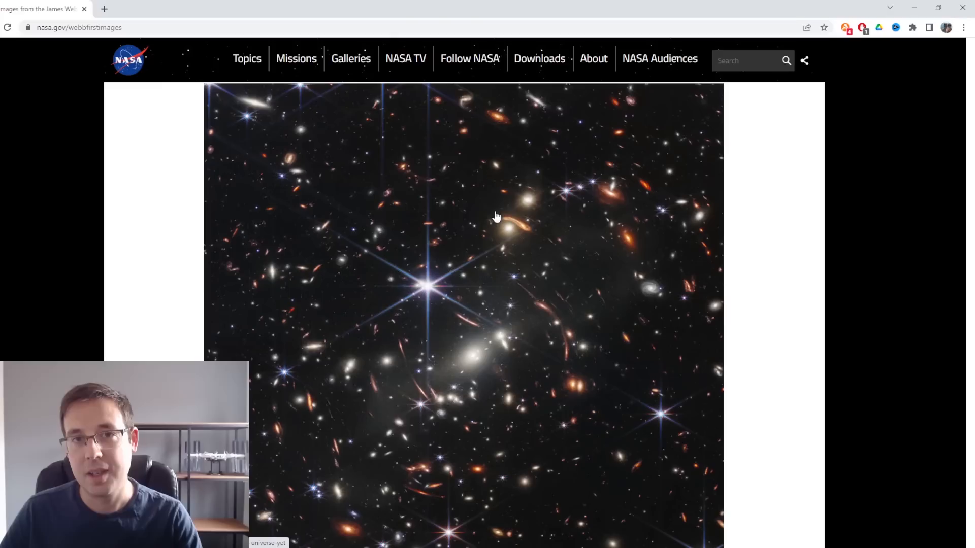
pyautogui.moveTo(584, 308)
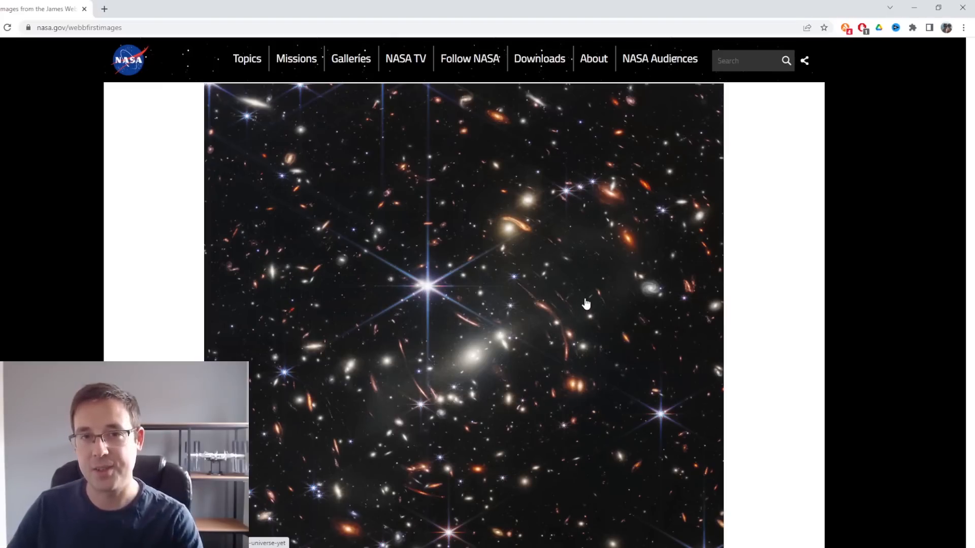
pyautogui.moveTo(563, 297)
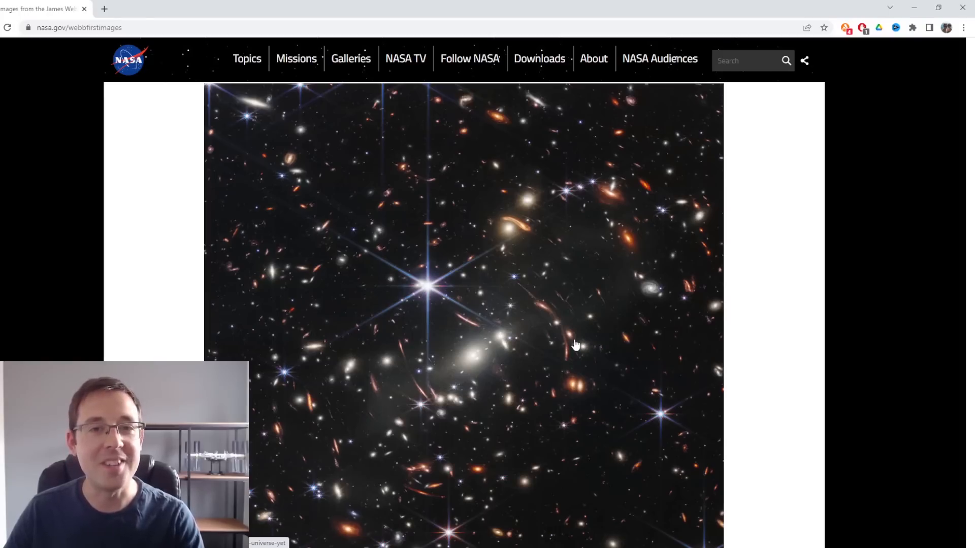
pyautogui.moveTo(598, 325)
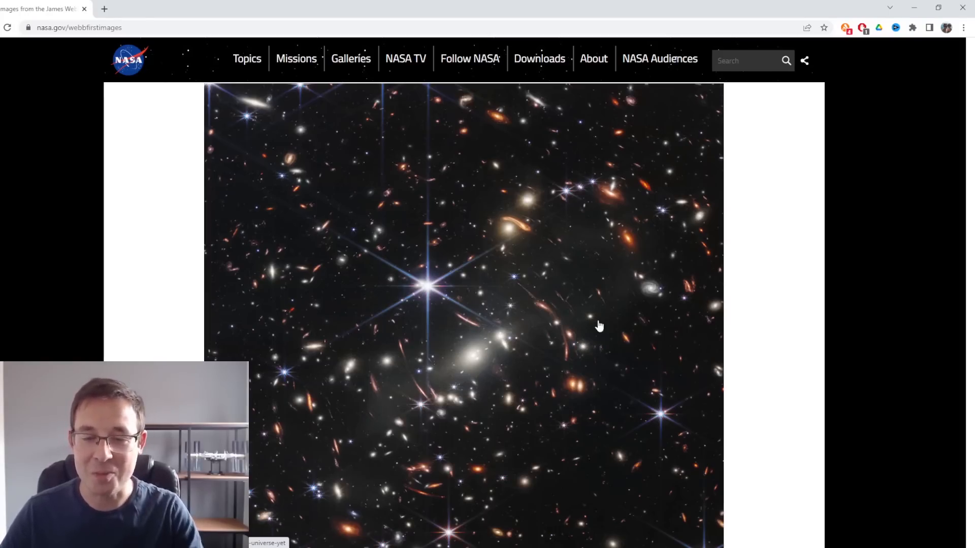
# Step: Scroll to the image credit and deep field description beneath the galaxy image
pyautogui.scroll(-3)
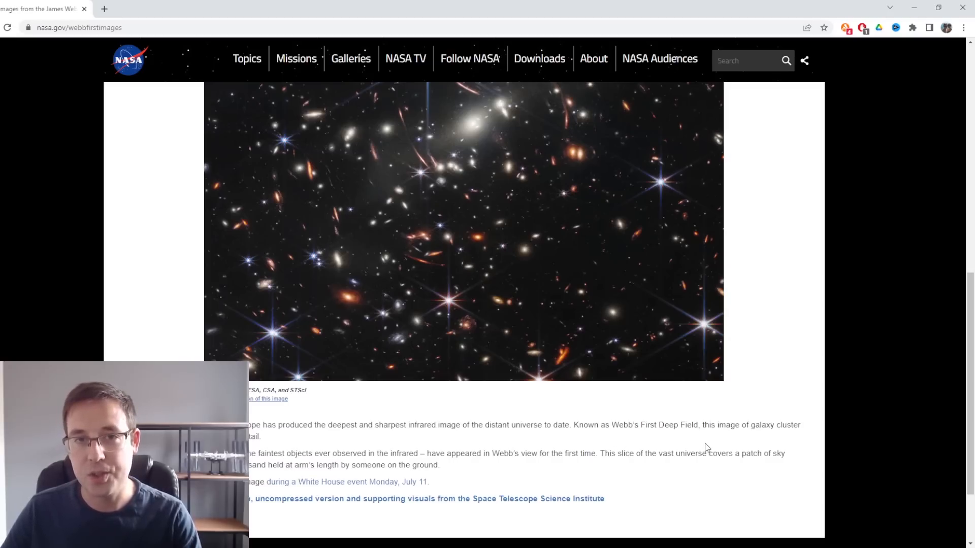
pyautogui.moveTo(797, 445)
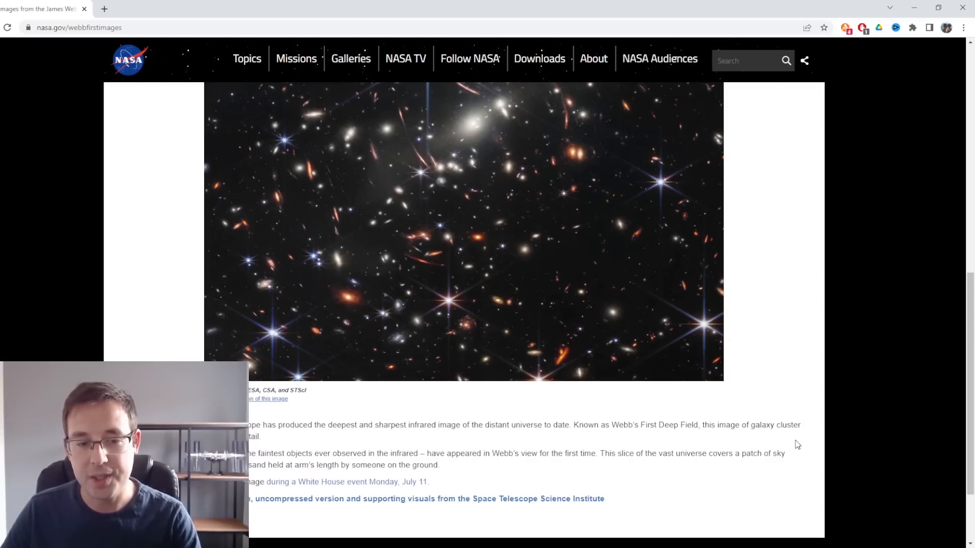
pyautogui.moveTo(632, 449)
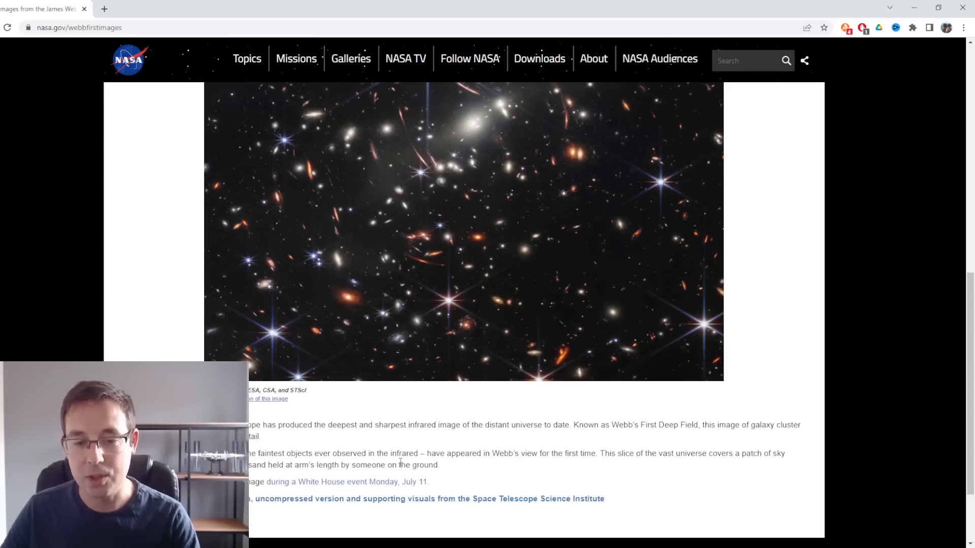
pyautogui.scroll(-3)
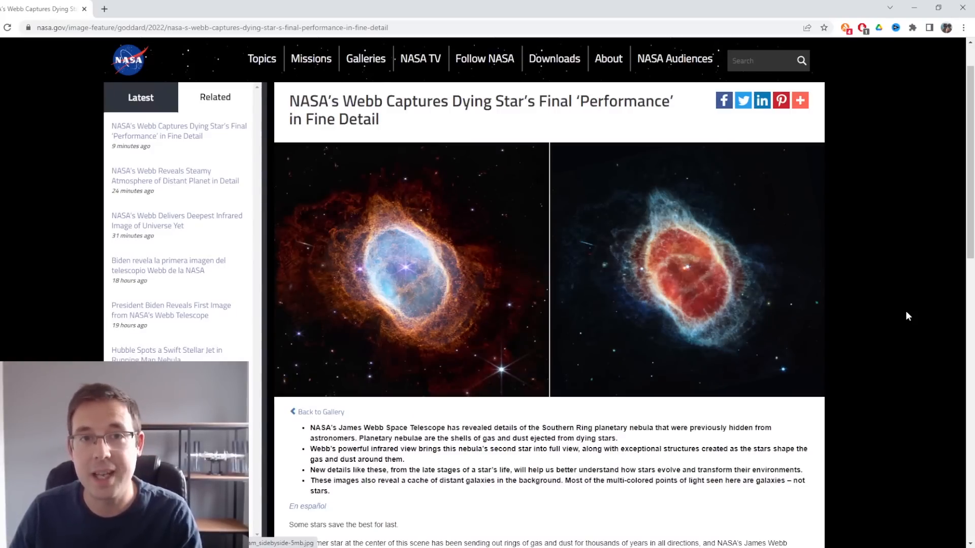
pyautogui.moveTo(900, 318)
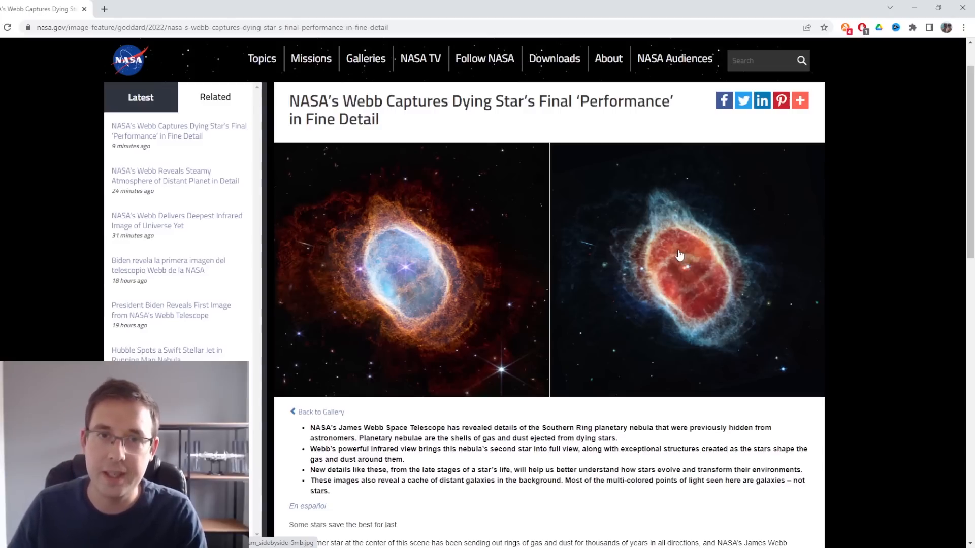
pyautogui.moveTo(646, 328)
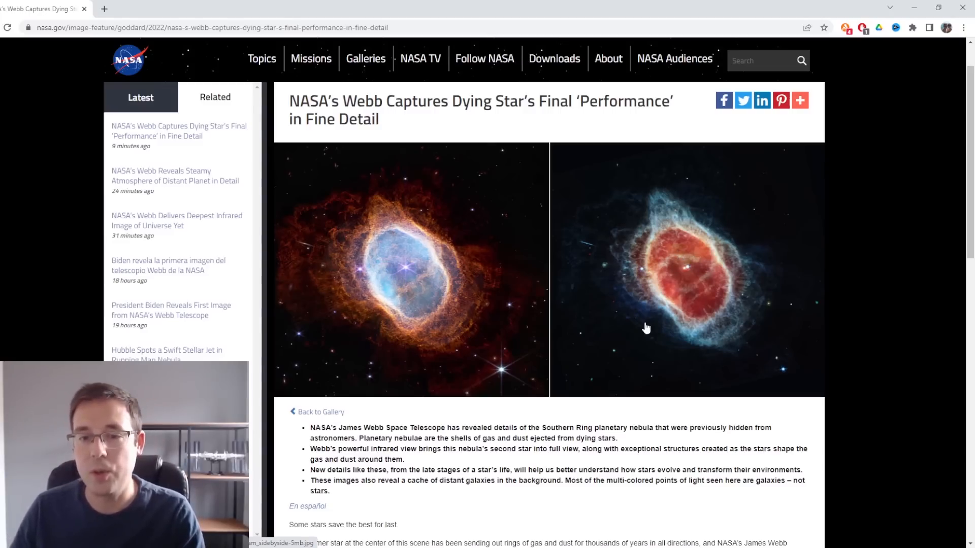
# Step: Scroll to the side-by-side Southern Ring nebula images in the dying-star article
pyautogui.scroll(-3)
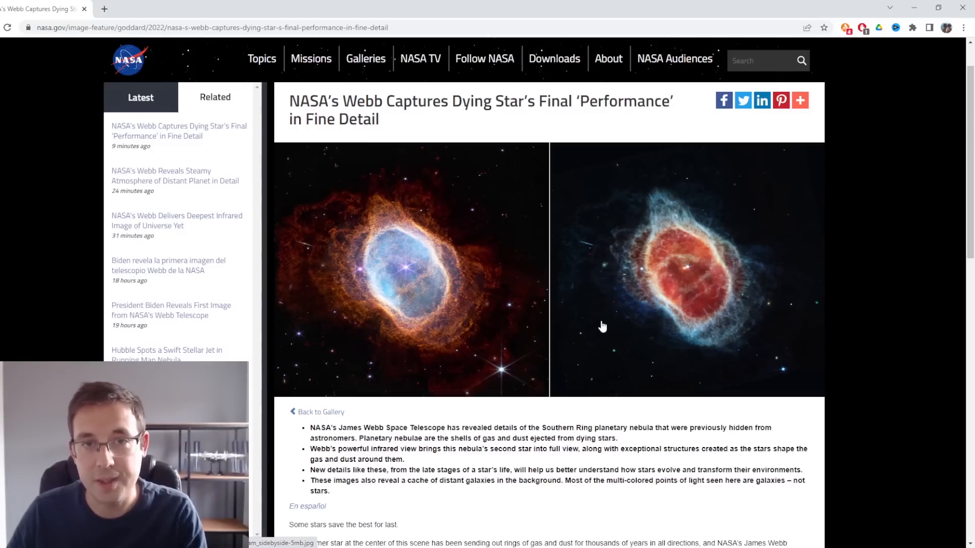
pyautogui.moveTo(440, 275)
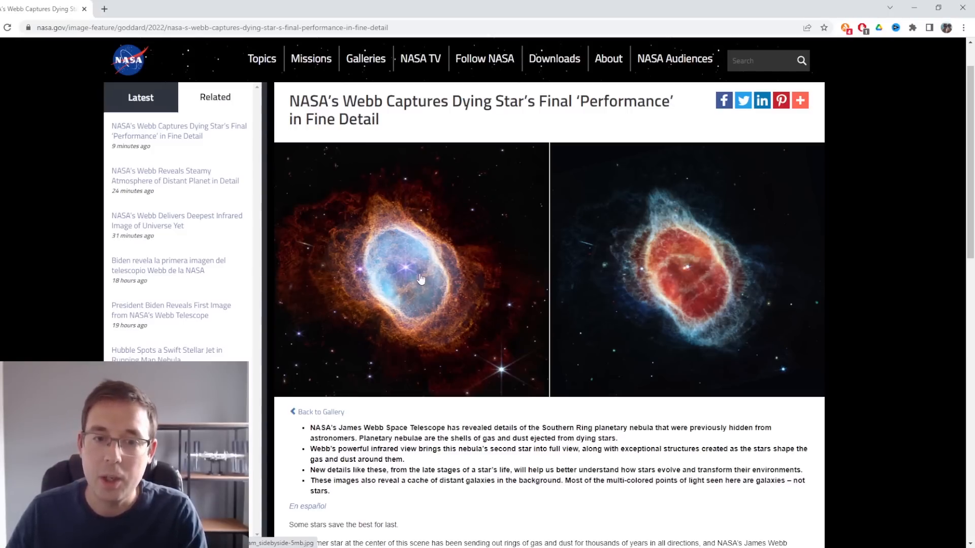
pyautogui.moveTo(407, 293)
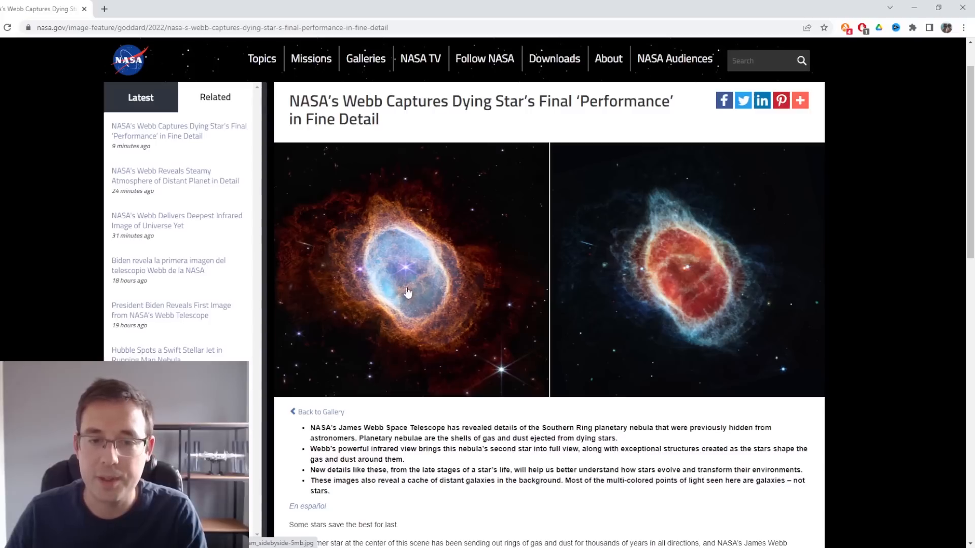
pyautogui.moveTo(409, 275)
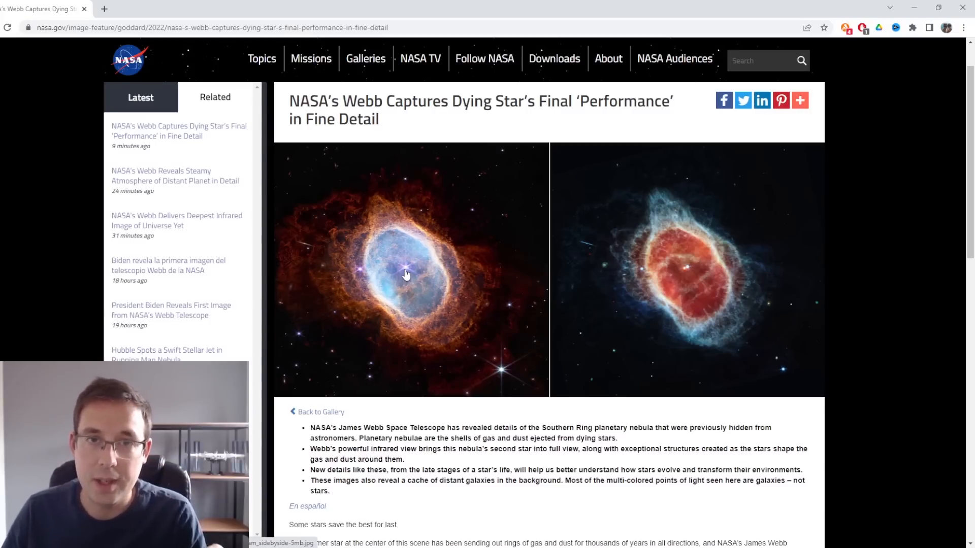
pyautogui.moveTo(409, 274)
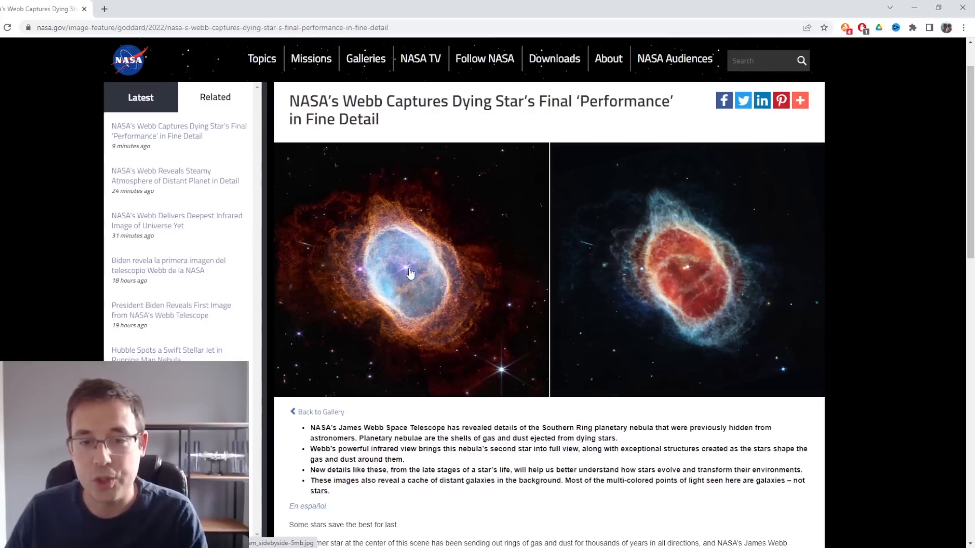
pyautogui.moveTo(366, 257)
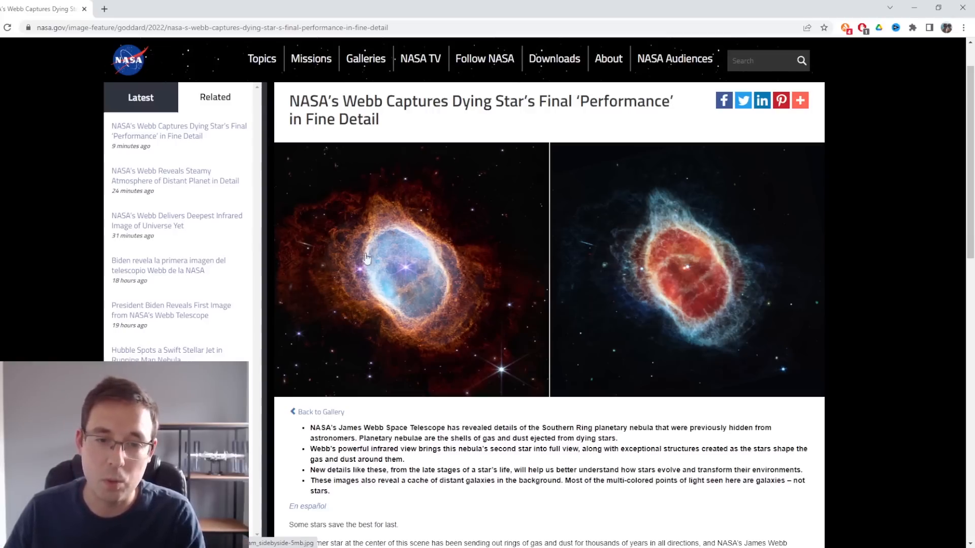
pyautogui.moveTo(466, 310)
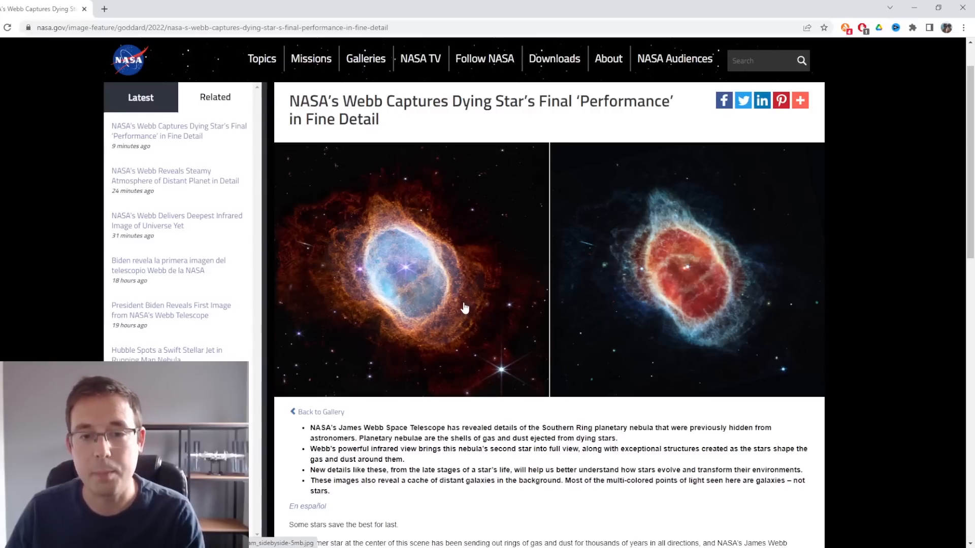
pyautogui.moveTo(460, 306)
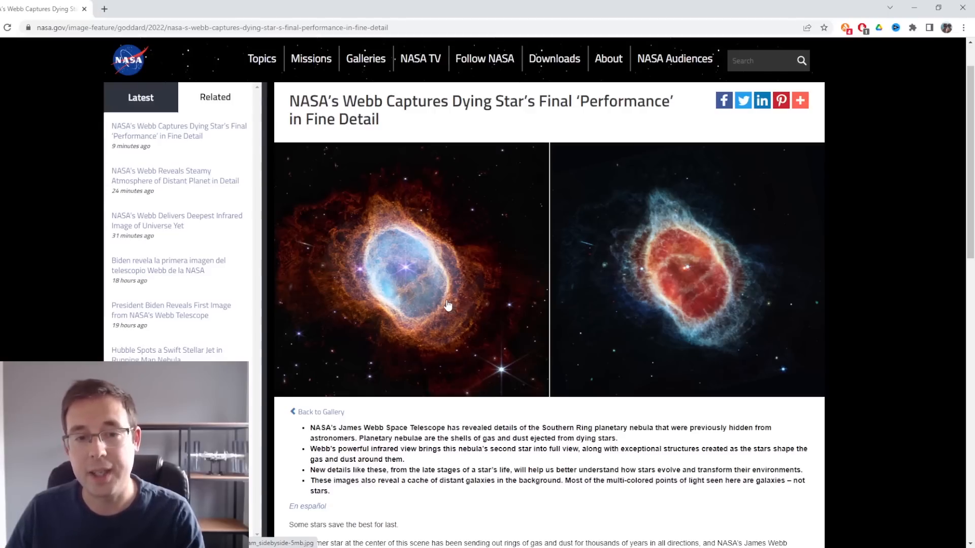
pyautogui.moveTo(423, 269)
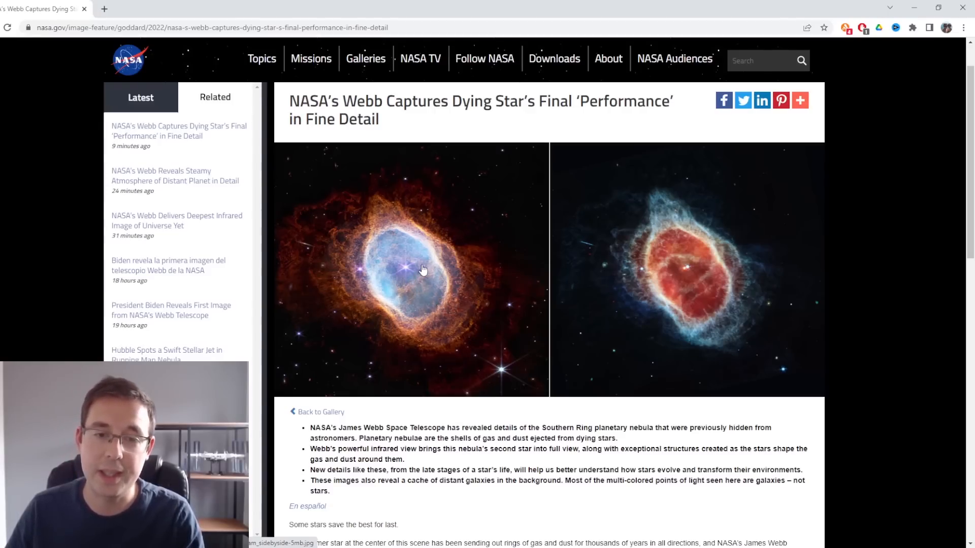
pyautogui.moveTo(405, 228)
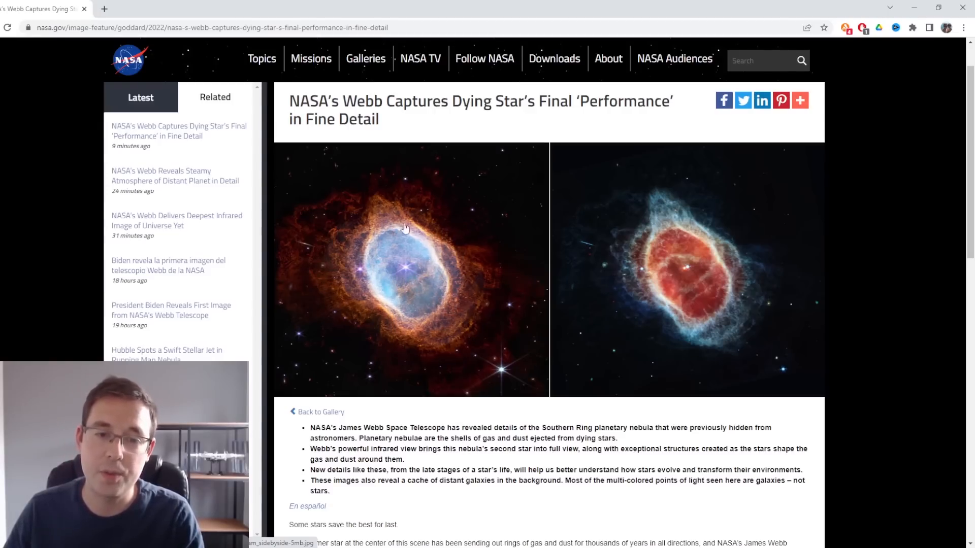
pyautogui.moveTo(454, 242)
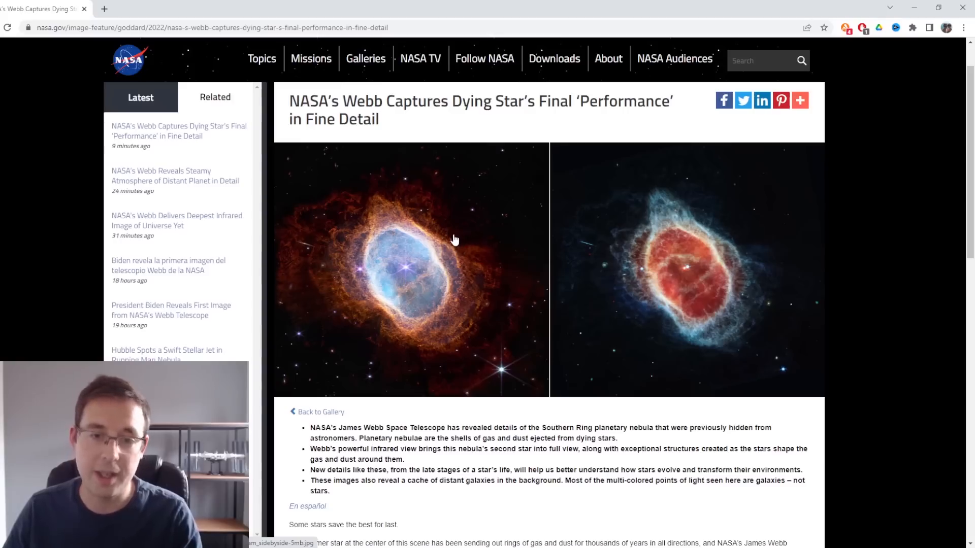
pyautogui.moveTo(433, 241)
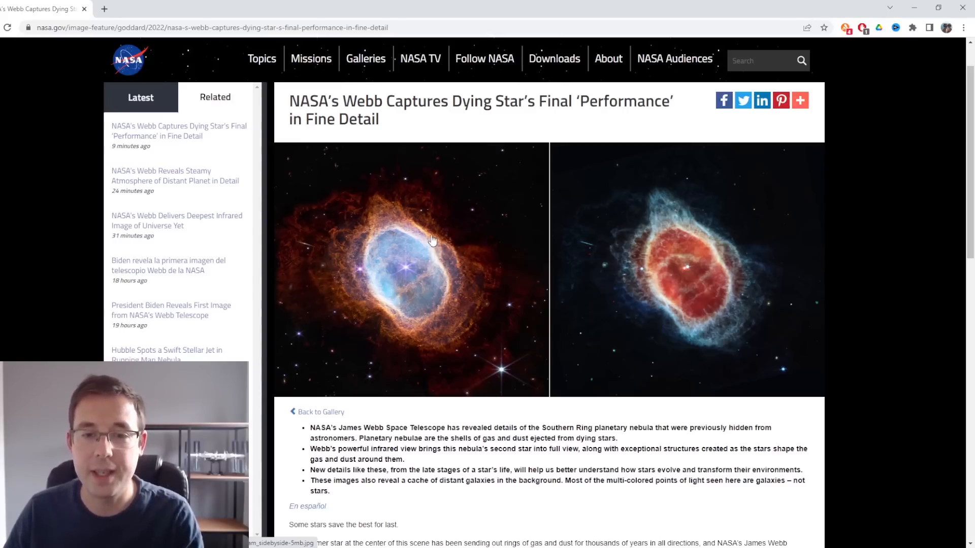
pyautogui.moveTo(519, 236)
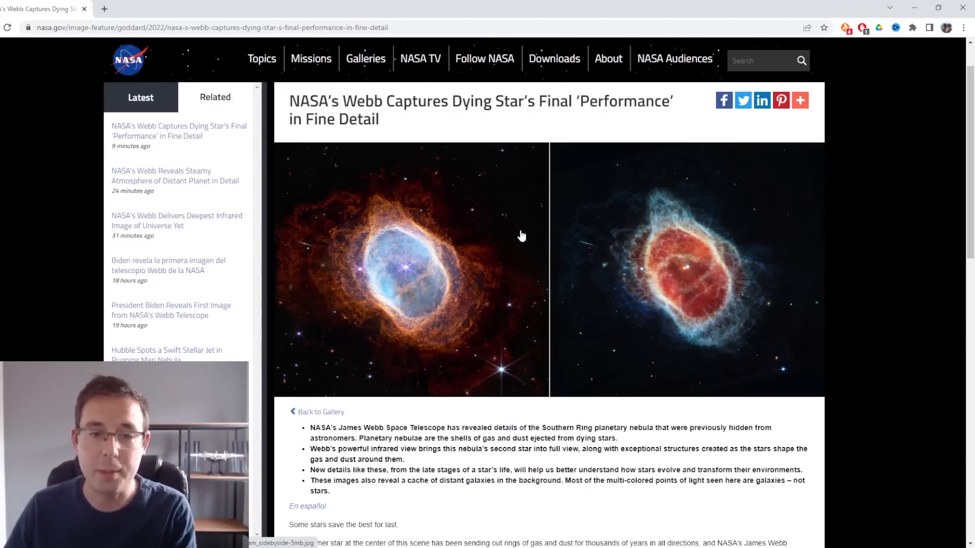
pyautogui.moveTo(705, 272)
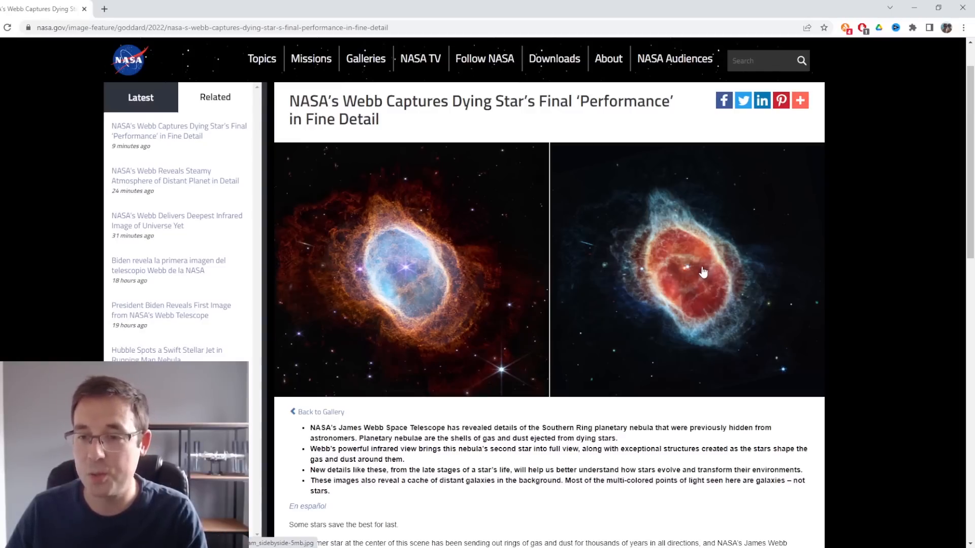
pyautogui.moveTo(688, 277)
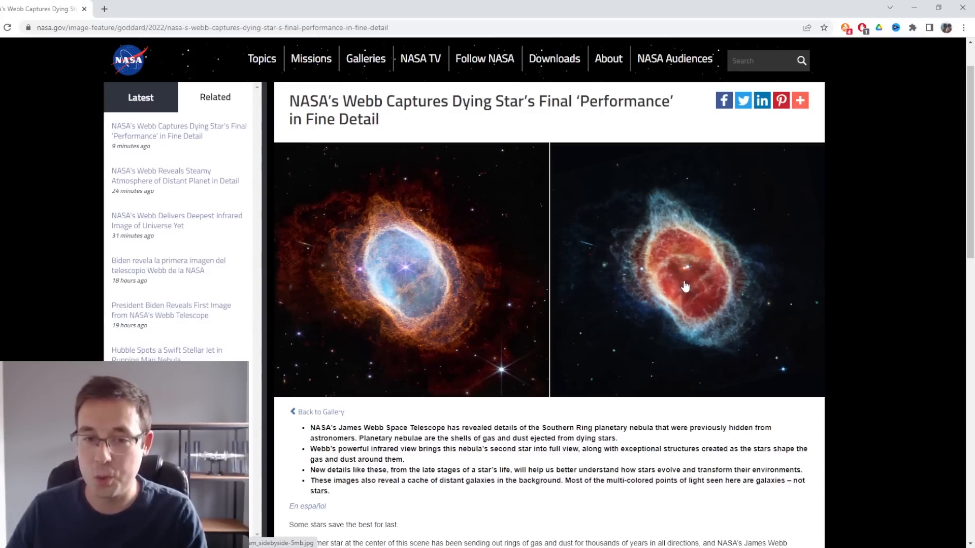
pyautogui.moveTo(682, 292)
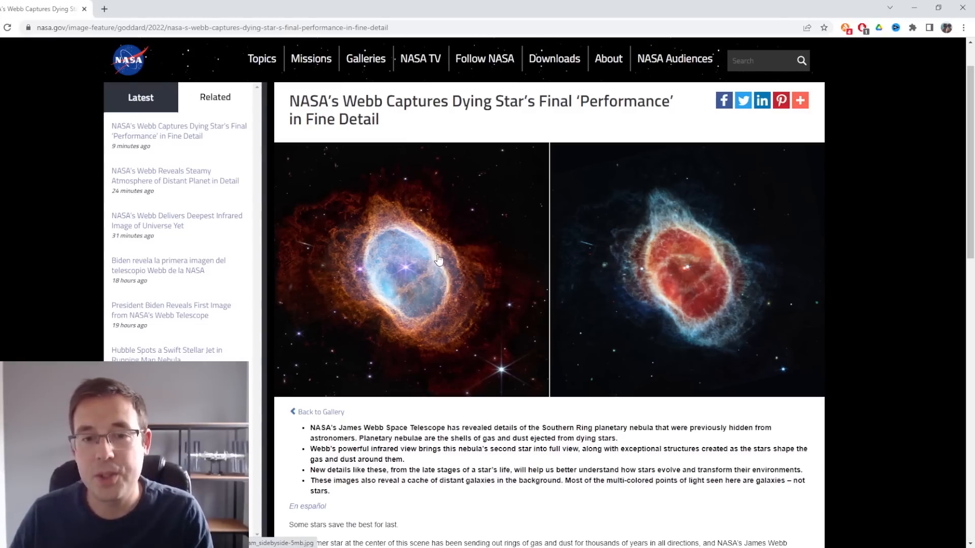
pyautogui.moveTo(452, 255)
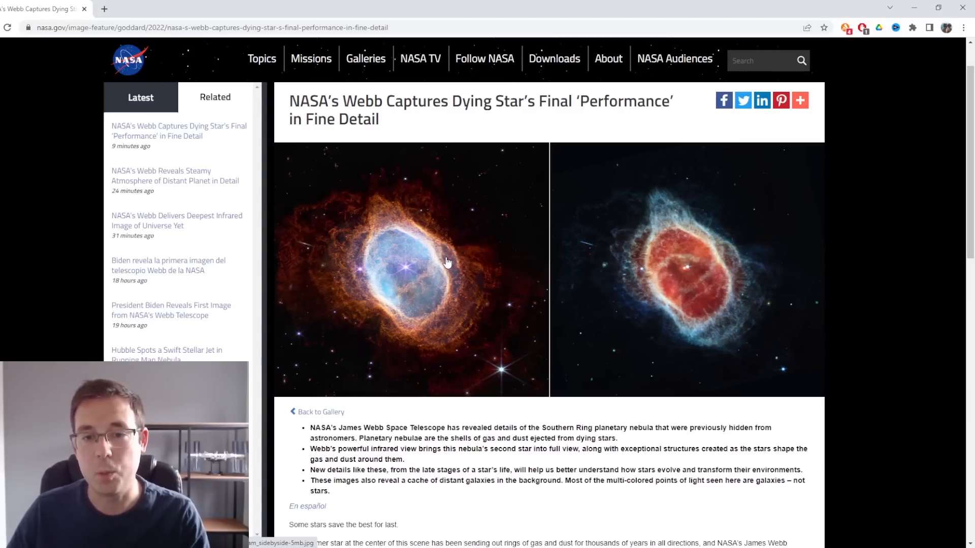
pyautogui.moveTo(405, 275)
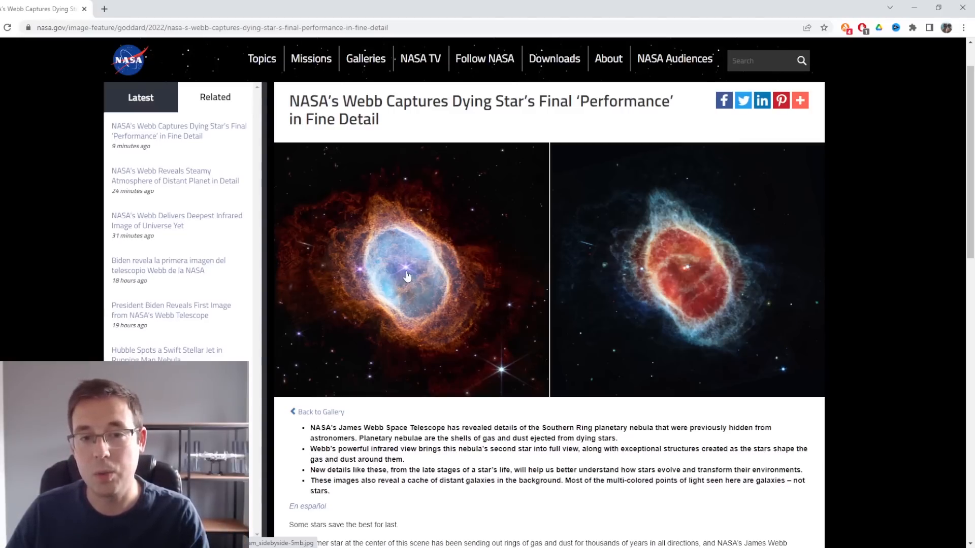
pyautogui.moveTo(401, 275)
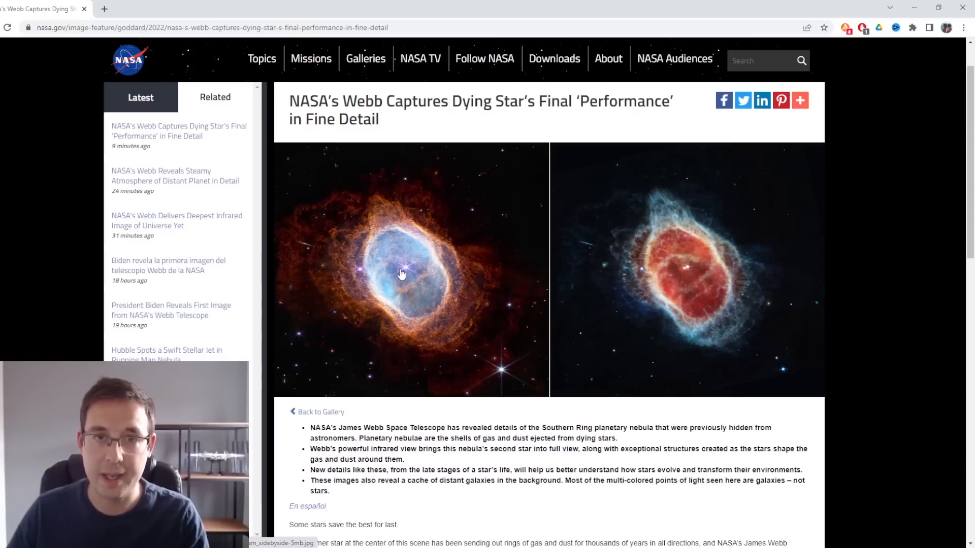
pyautogui.moveTo(409, 278)
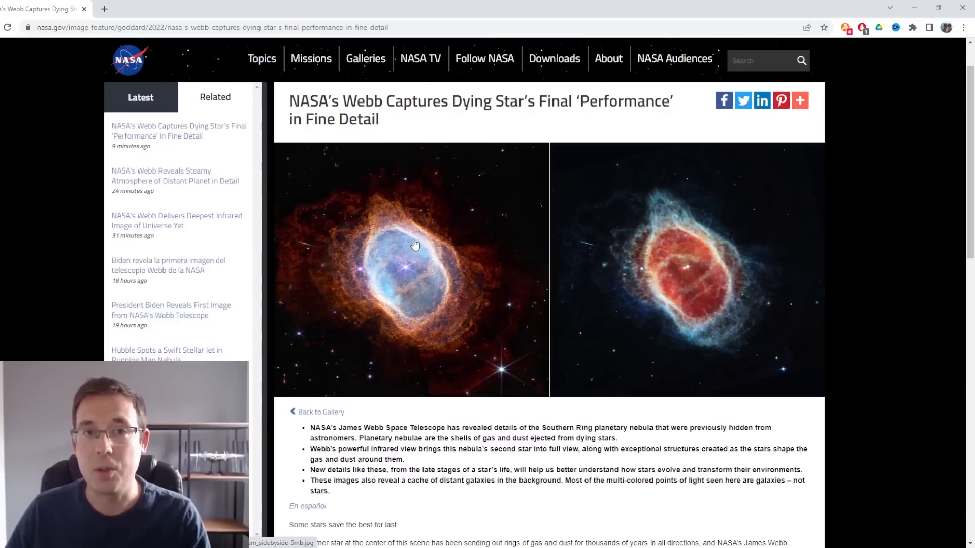
pyautogui.moveTo(386, 232)
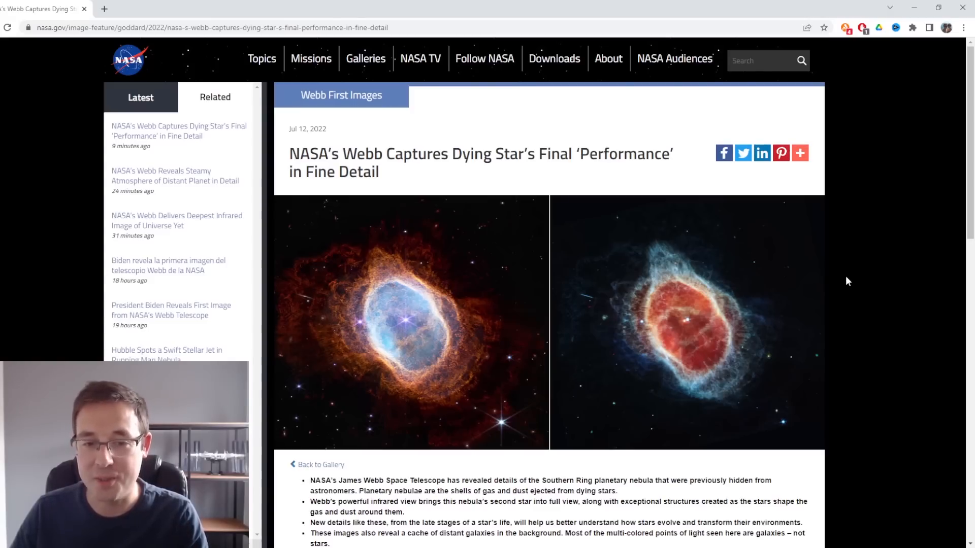
pyautogui.moveTo(884, 325)
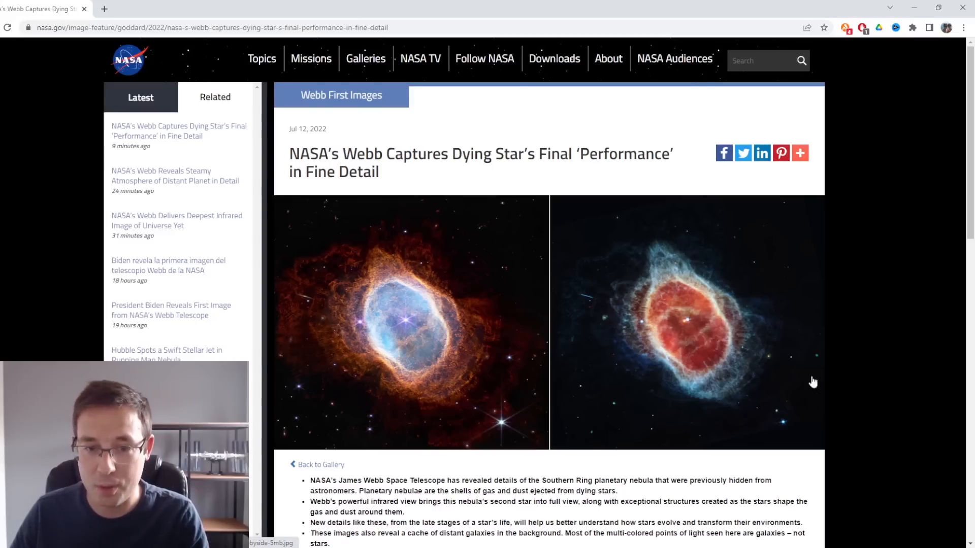
pyautogui.moveTo(740, 294)
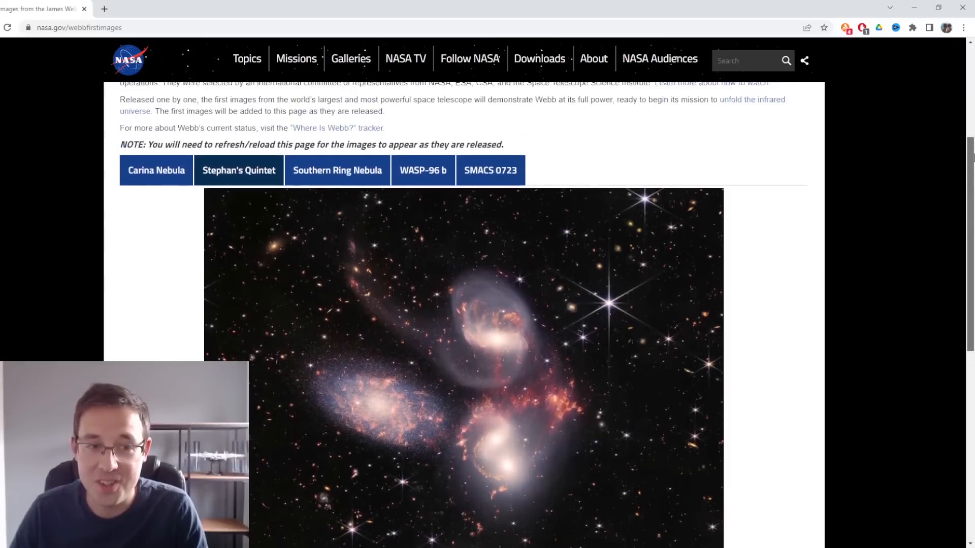
pyautogui.scroll(-3)
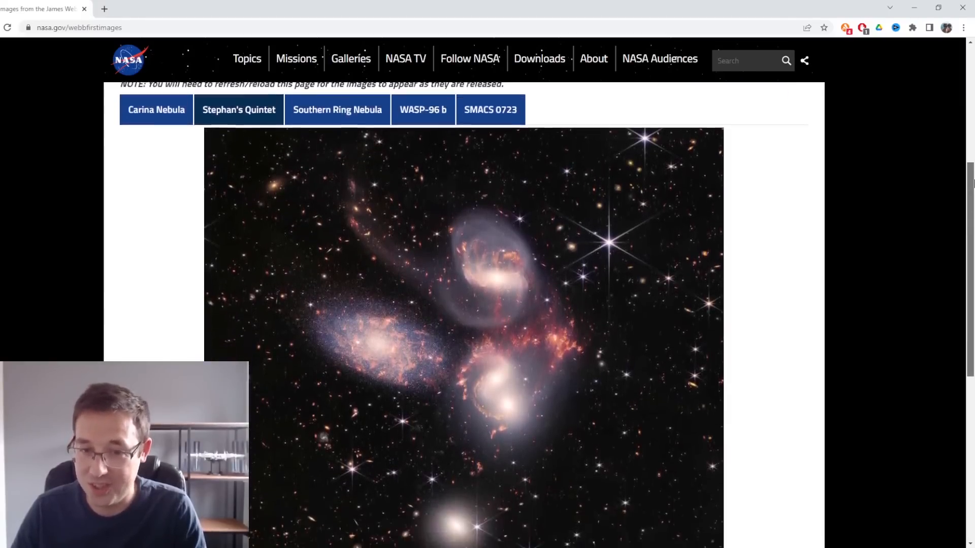
pyautogui.scroll(-3)
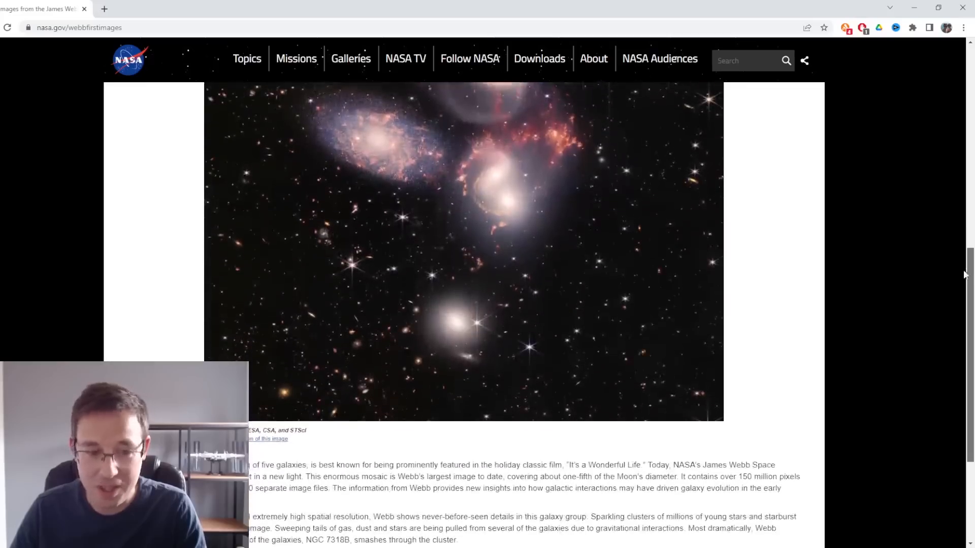
pyautogui.scroll(-3)
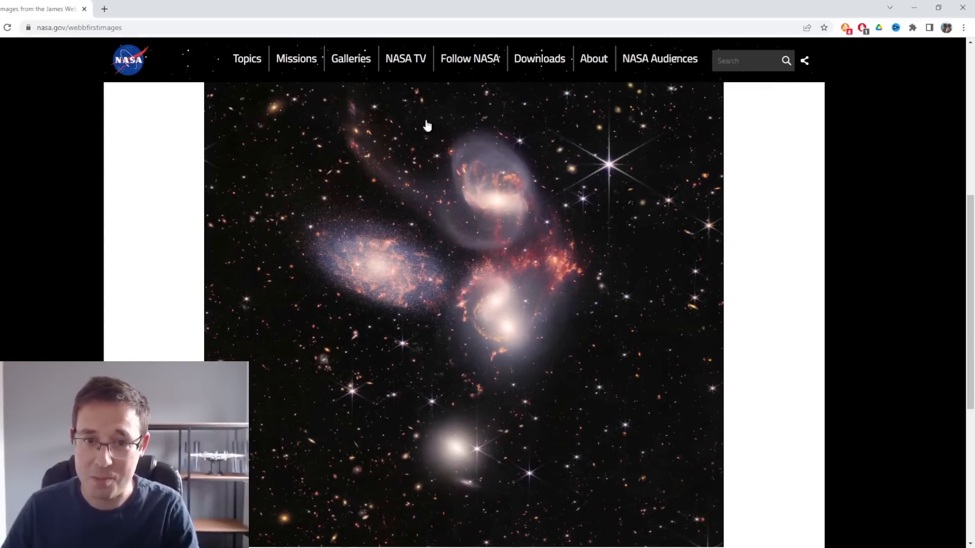
pyautogui.moveTo(820, 332)
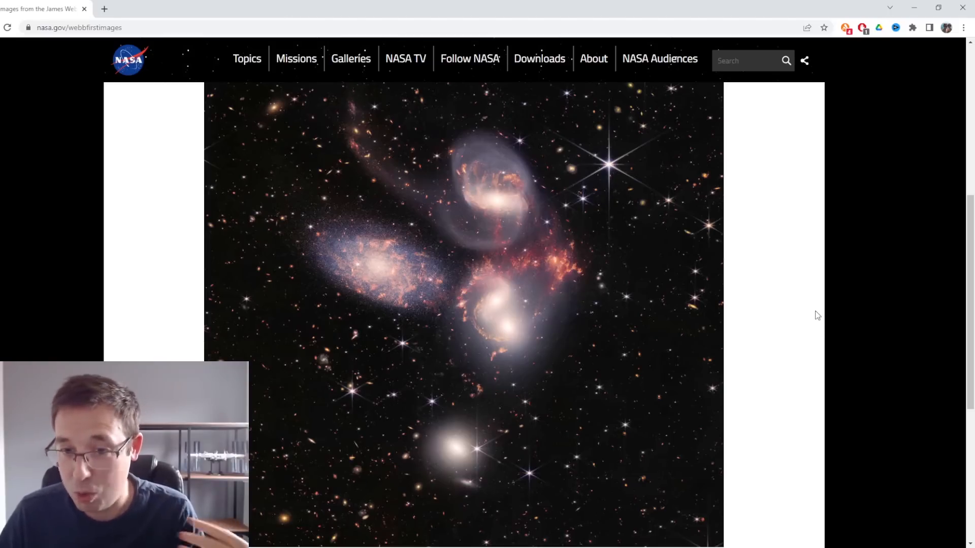
pyautogui.moveTo(792, 316)
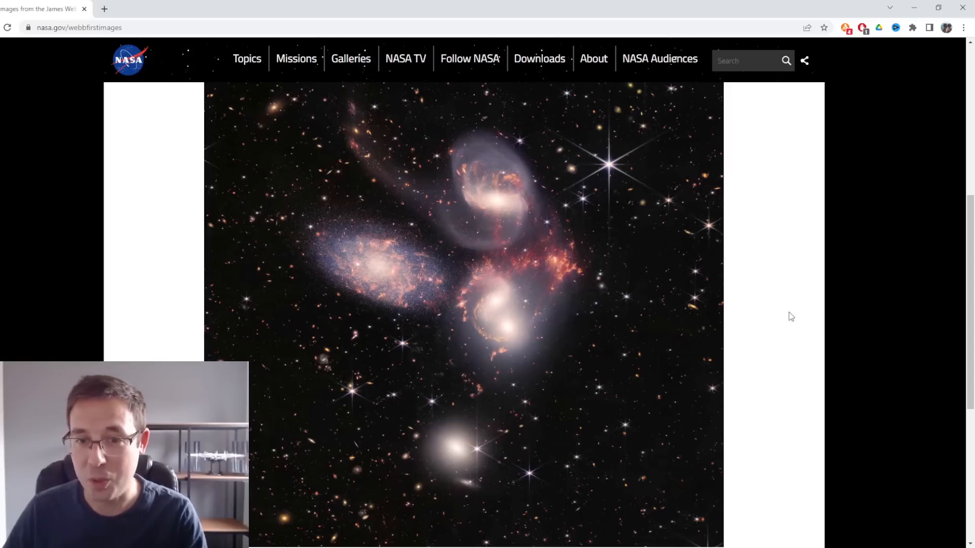
pyautogui.moveTo(494, 201)
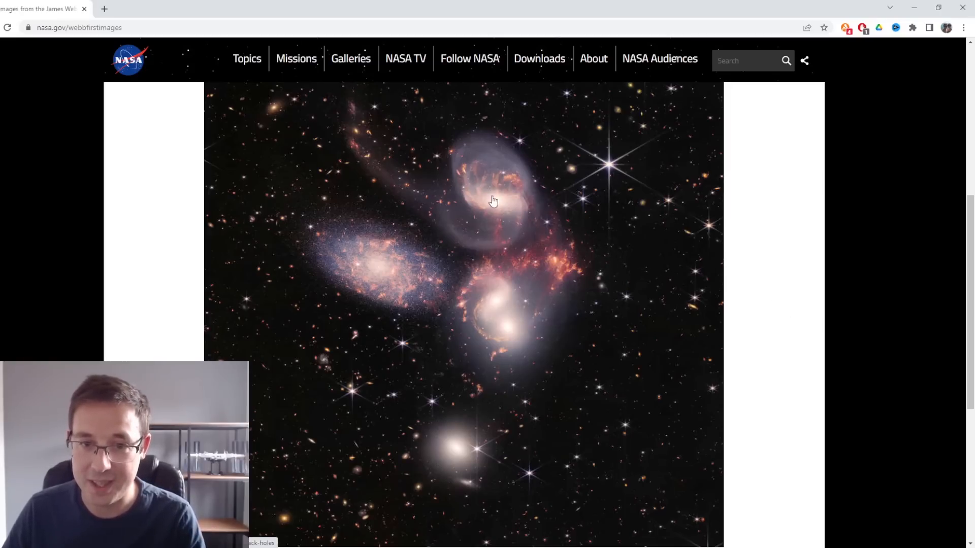
pyautogui.moveTo(773, 290)
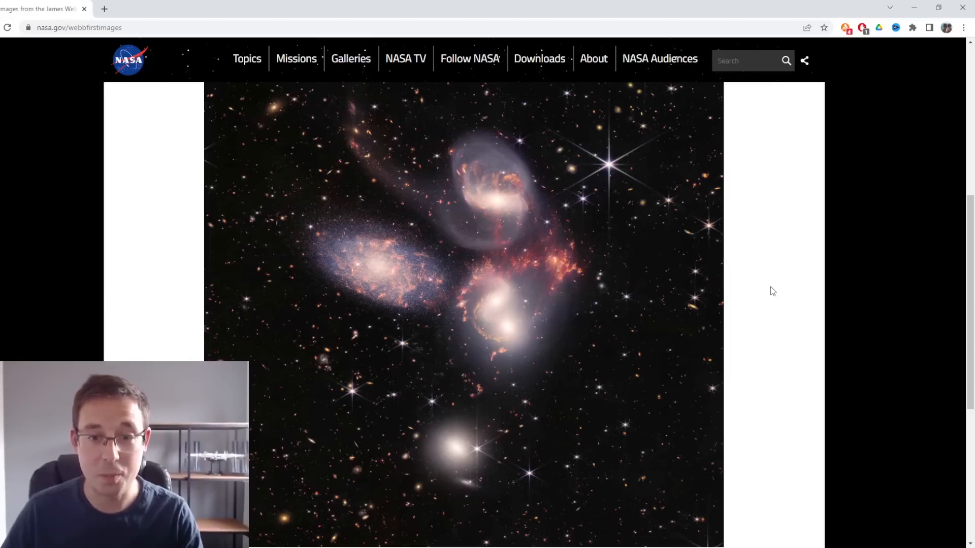
pyautogui.moveTo(767, 279)
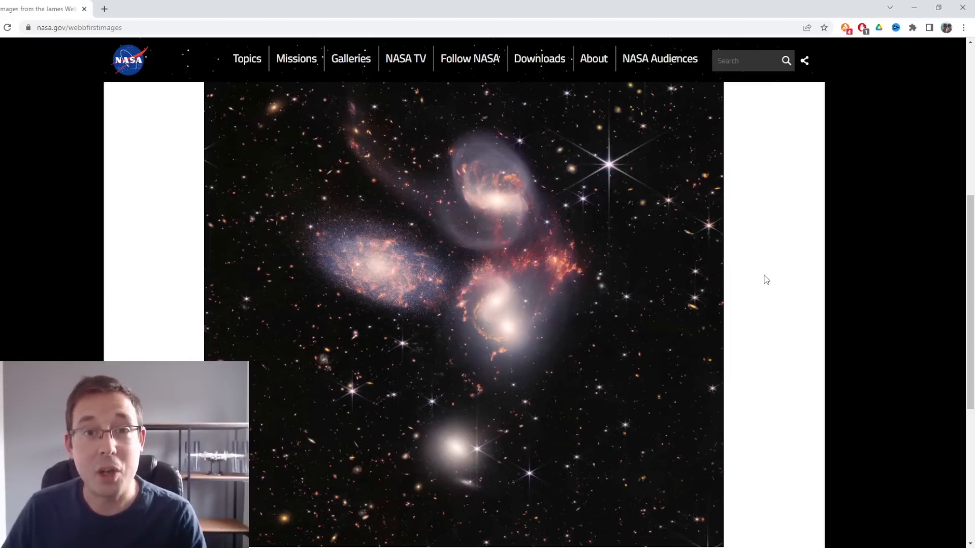
pyautogui.moveTo(706, 233)
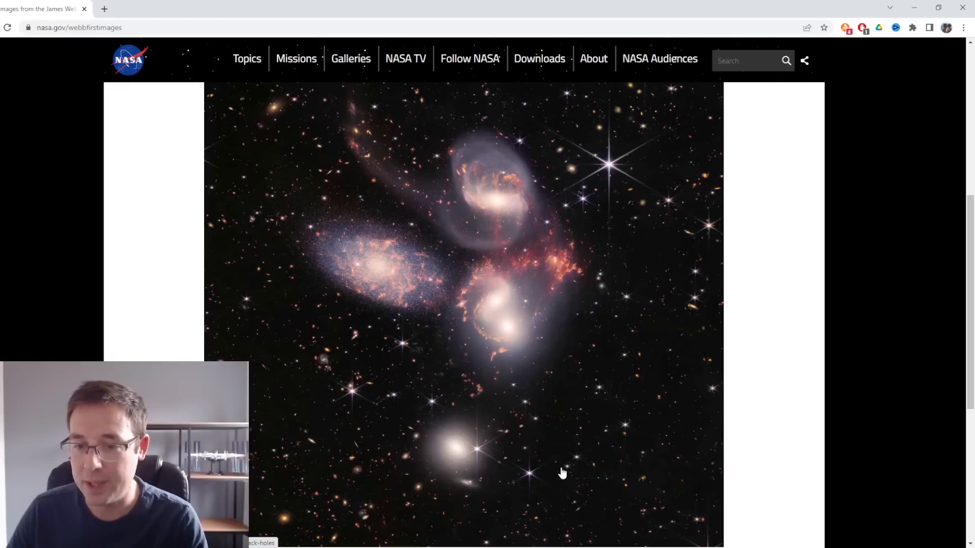
pyautogui.moveTo(359, 117)
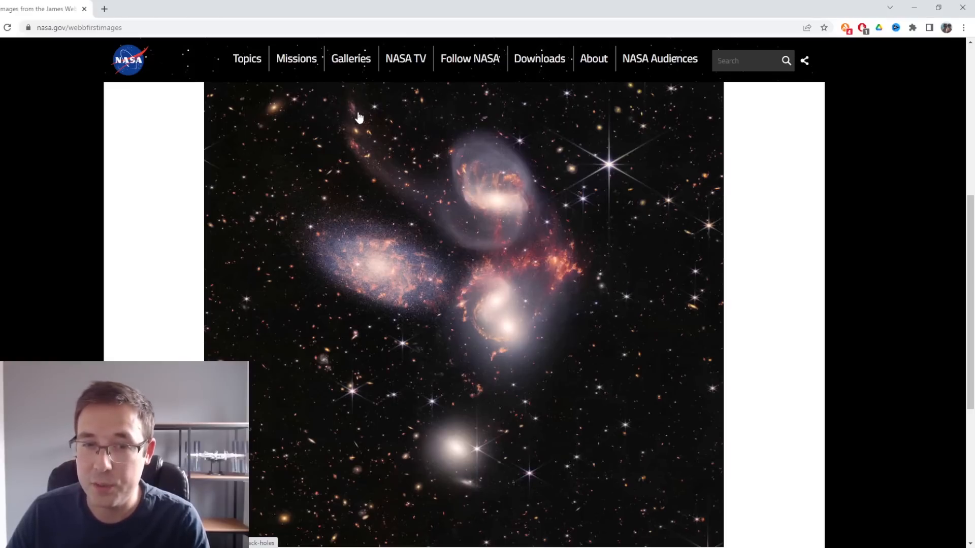
pyautogui.moveTo(562, 241)
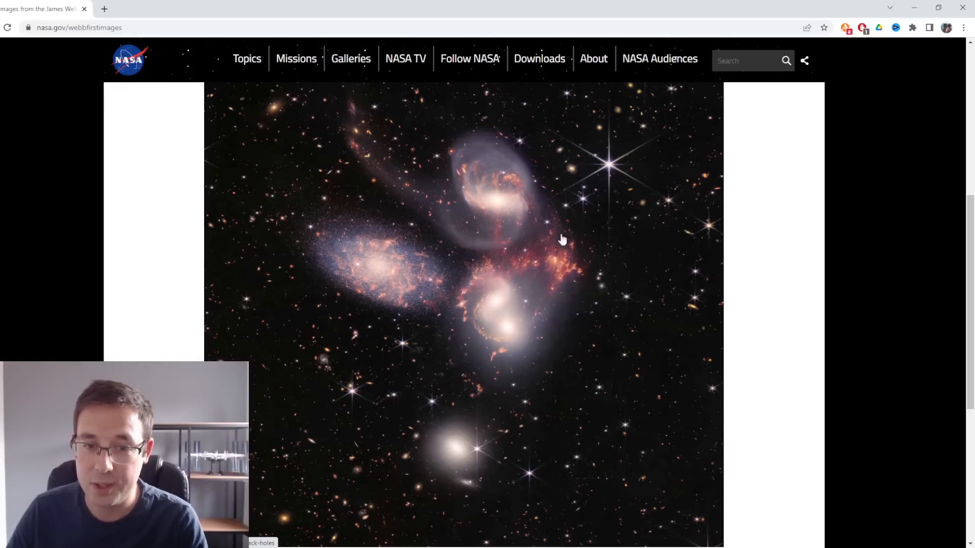
pyautogui.moveTo(606, 479)
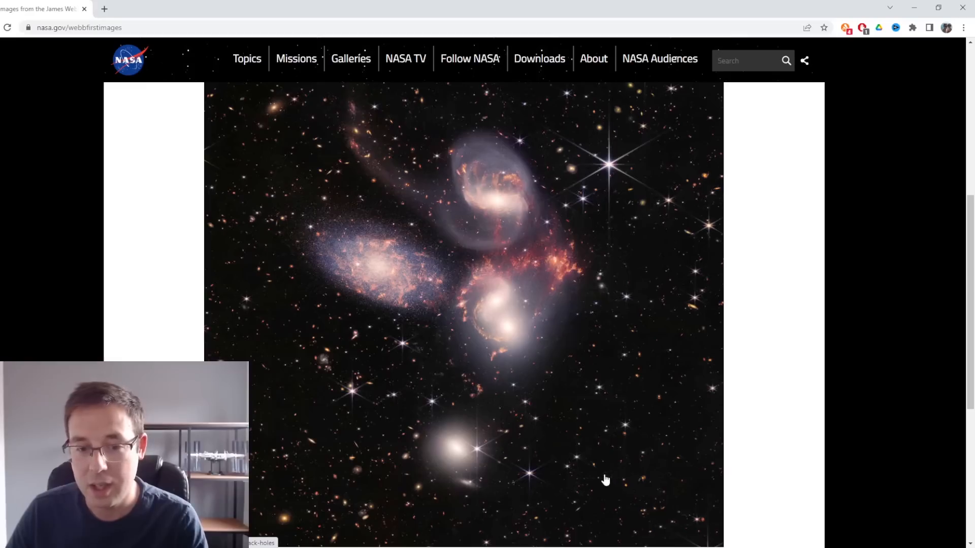
pyautogui.moveTo(365, 497)
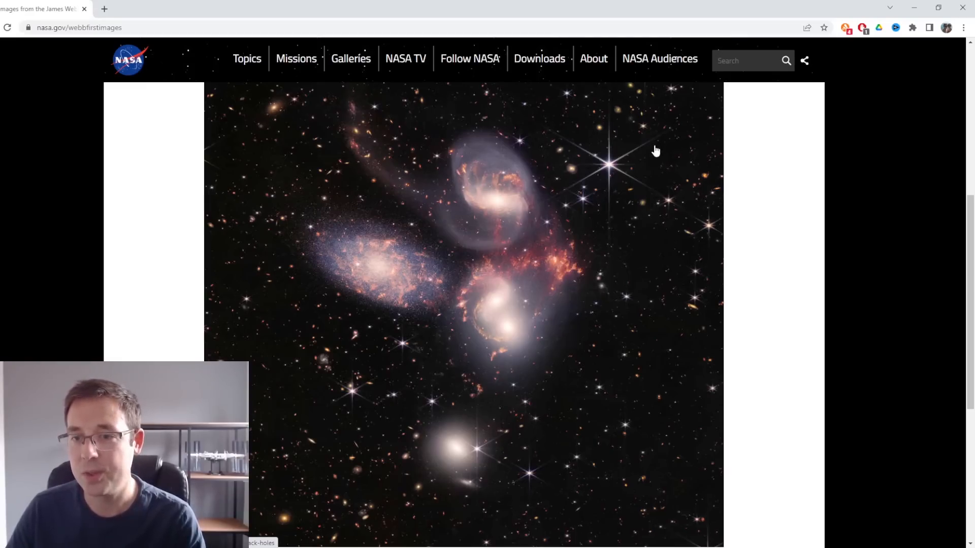
pyautogui.moveTo(457, 225)
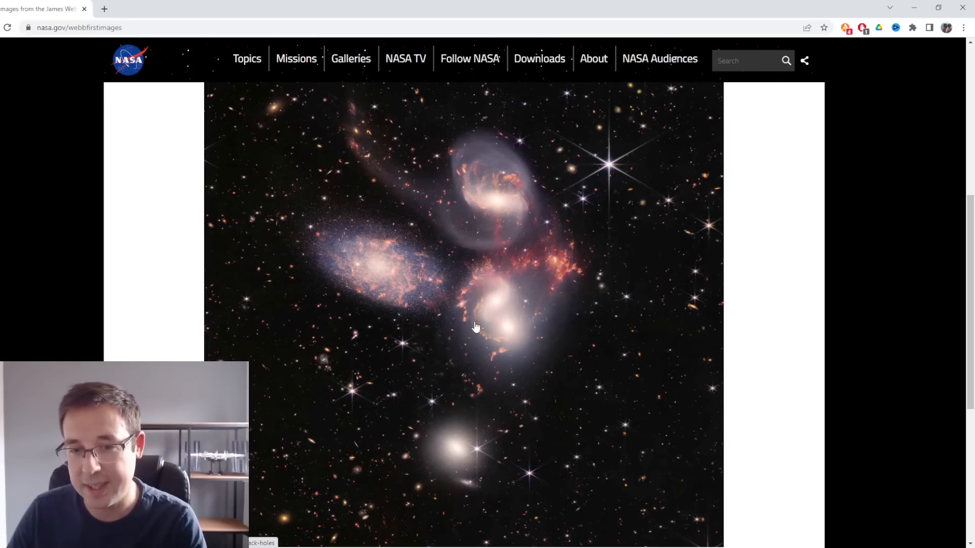
pyautogui.moveTo(515, 327)
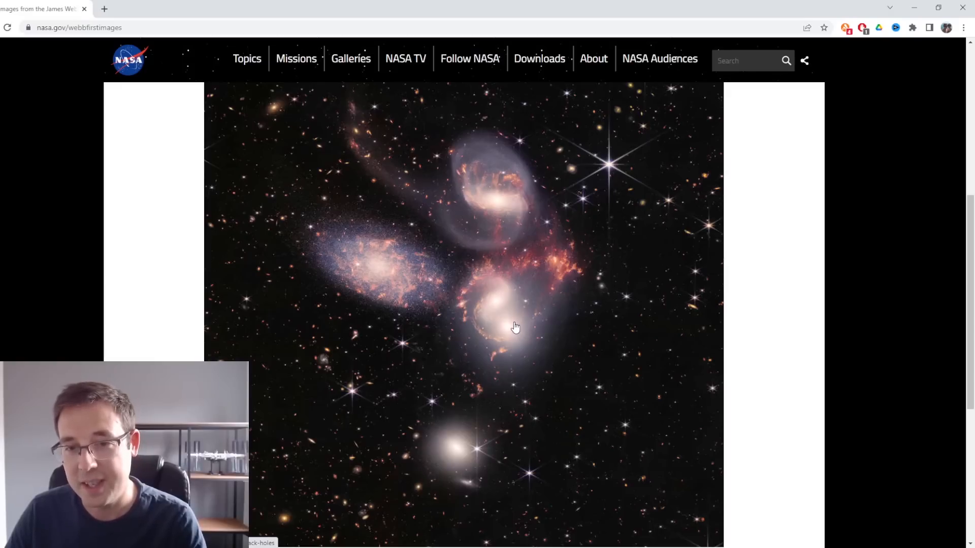
pyautogui.moveTo(529, 304)
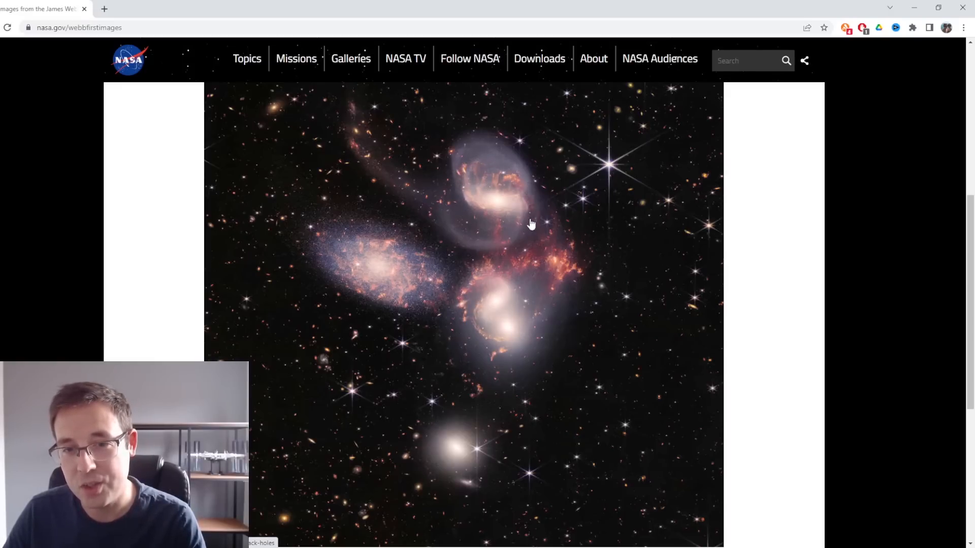
pyautogui.moveTo(800, 297)
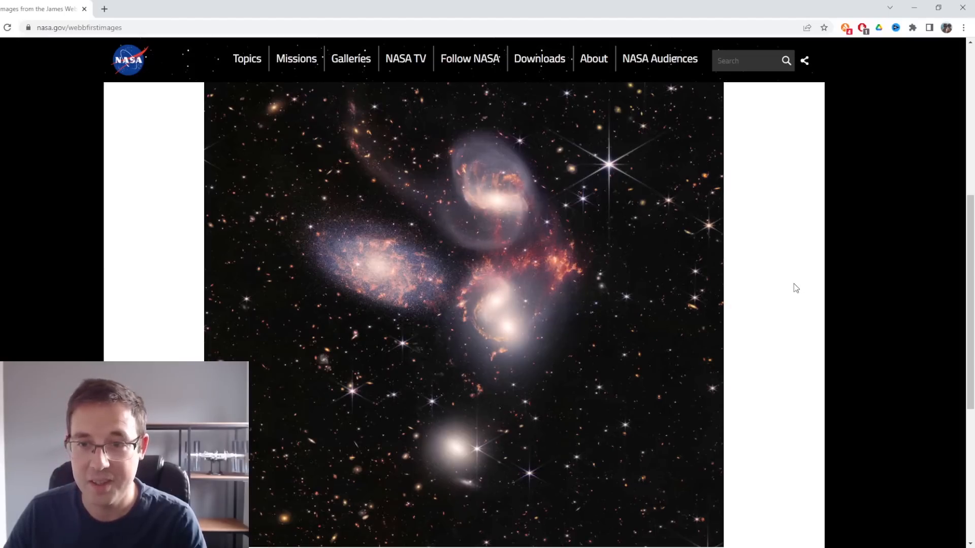
pyautogui.moveTo(883, 298)
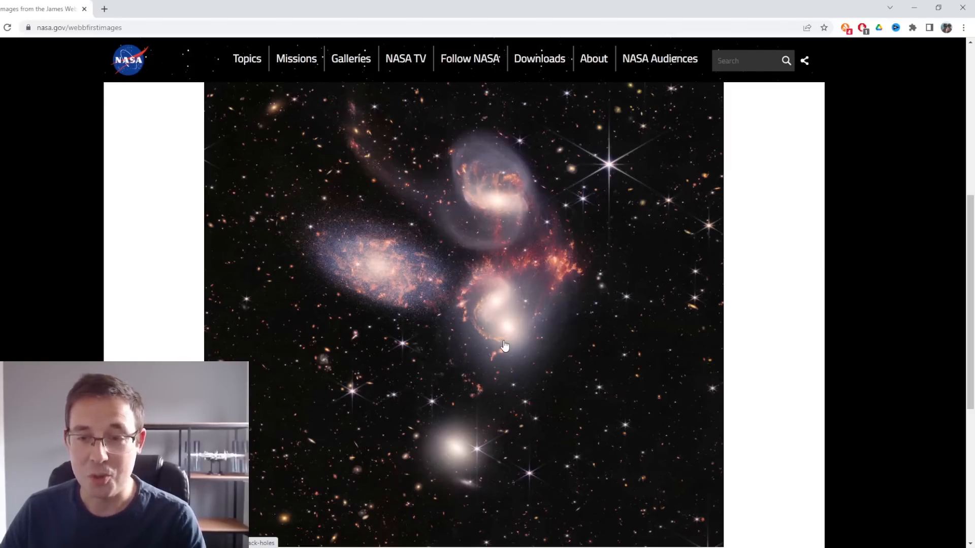
pyautogui.moveTo(740, 347)
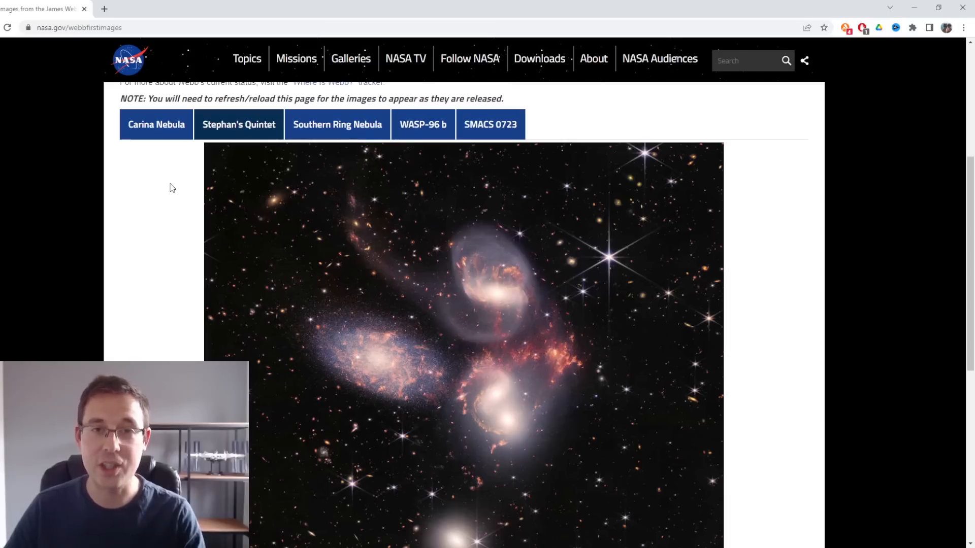
pyautogui.moveTo(162, 192)
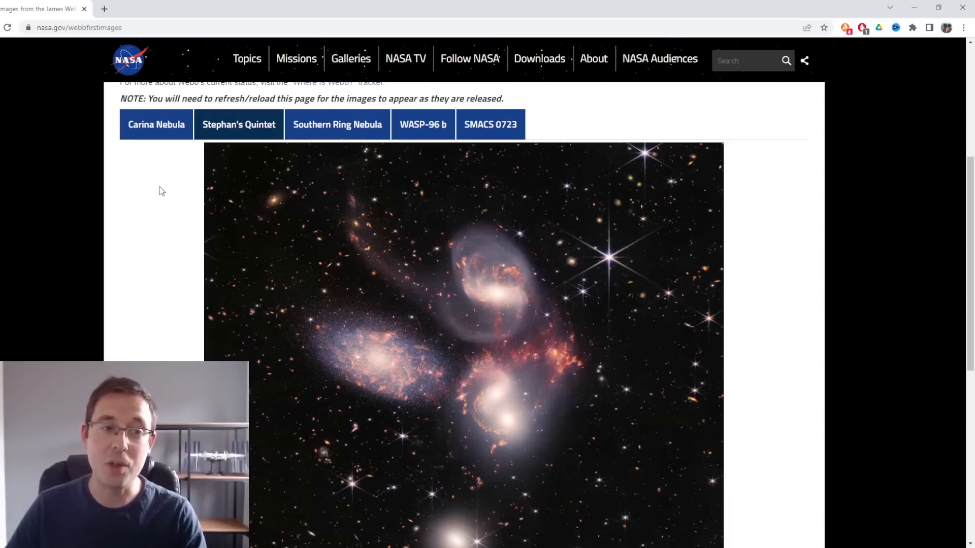
pyautogui.moveTo(153, 197)
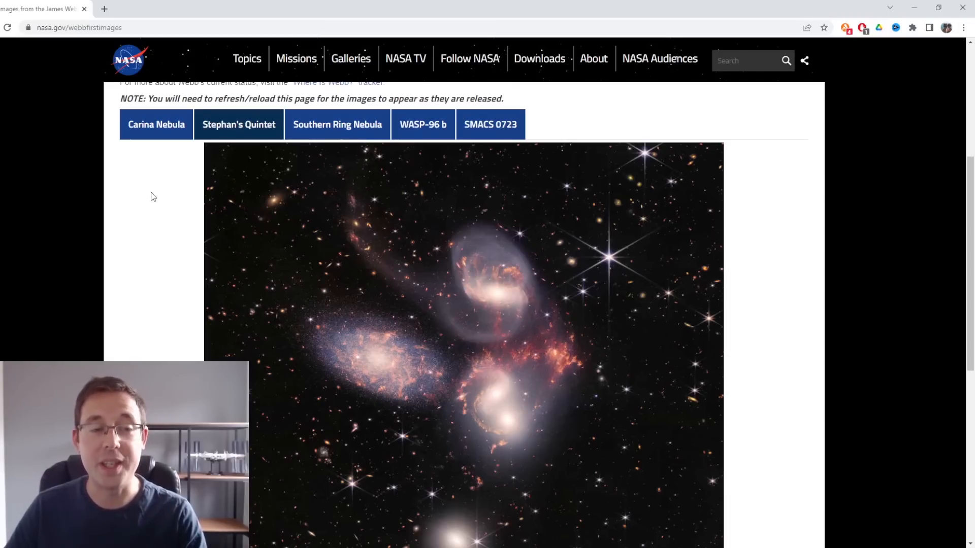
# Step: Switch to the Carina Nebula tab showing the cosmic cliffs image and NGC 3324 description
pyautogui.click(156, 124)
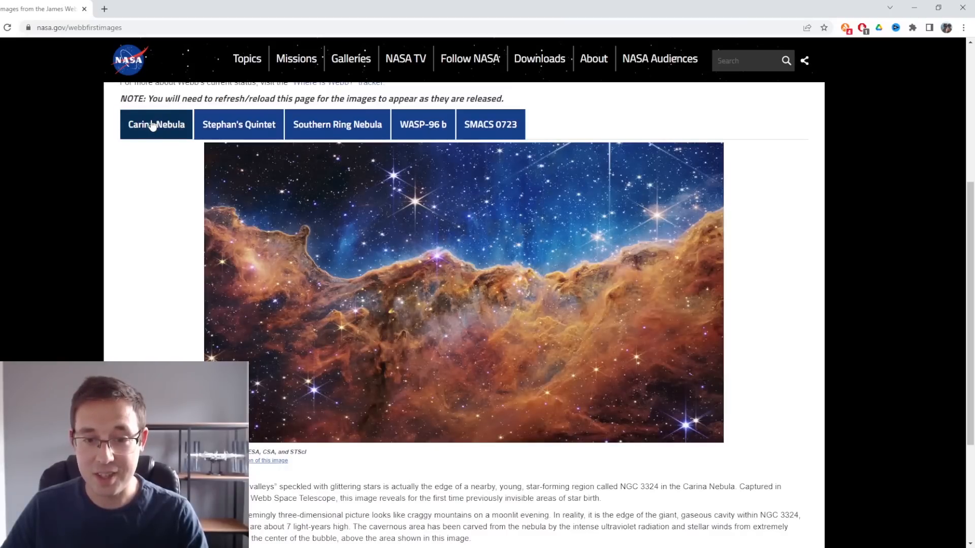
pyautogui.moveTo(771, 305)
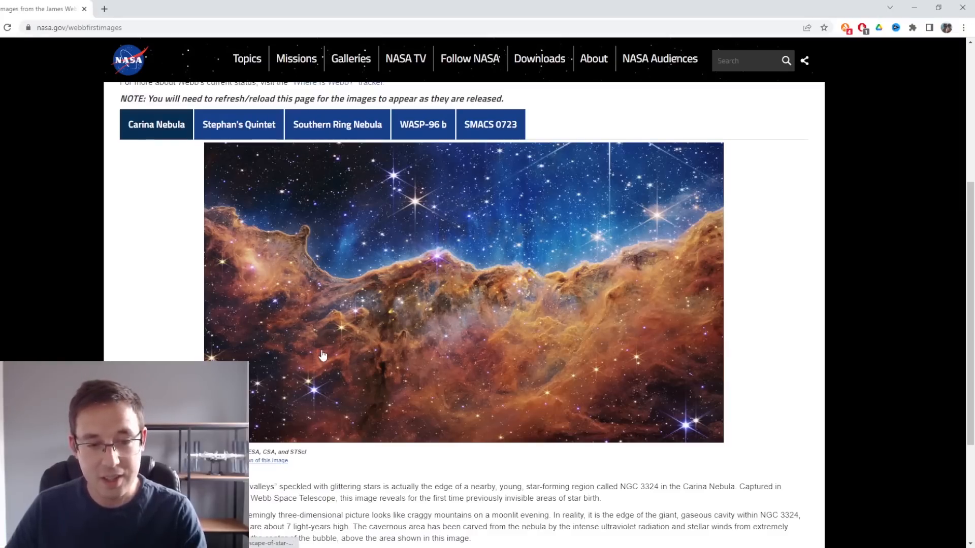
pyautogui.moveTo(462, 273)
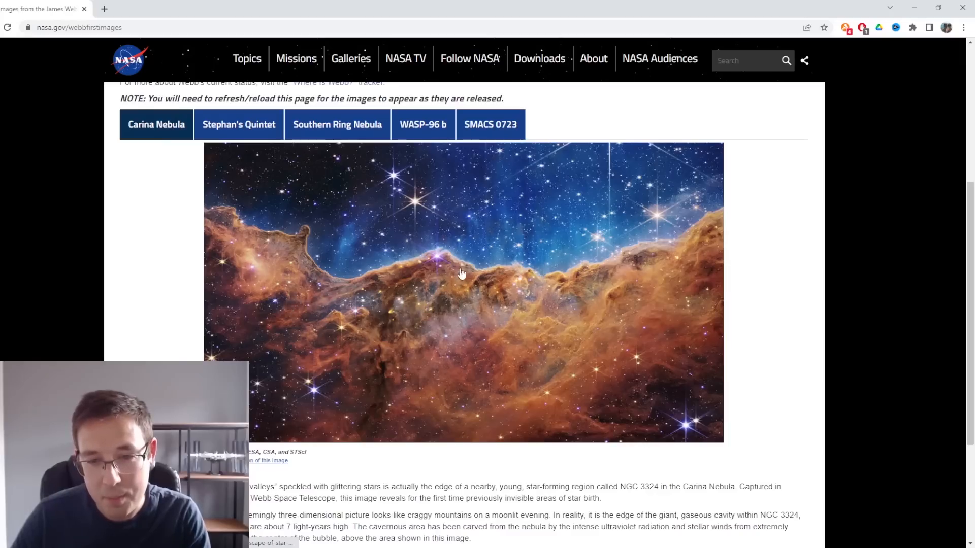
pyautogui.moveTo(572, 387)
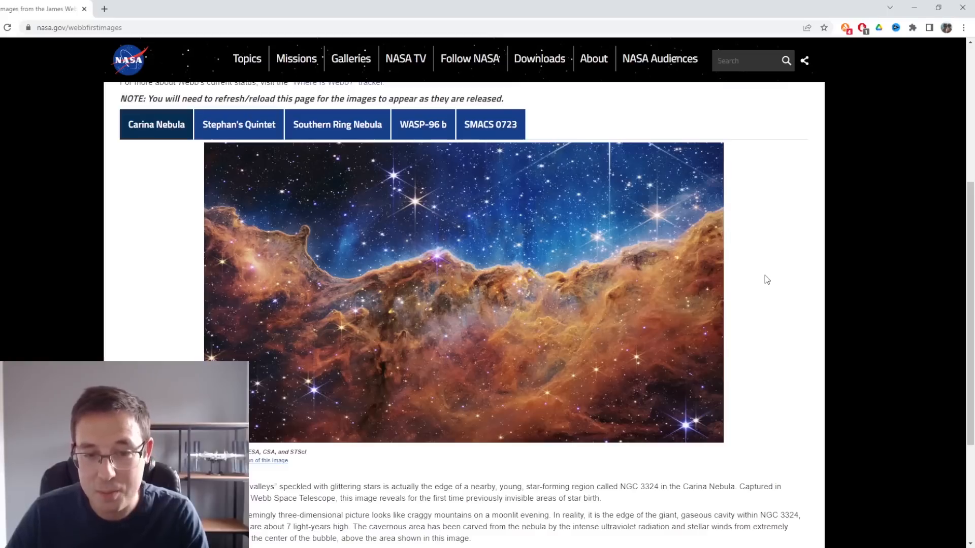
pyautogui.moveTo(770, 277)
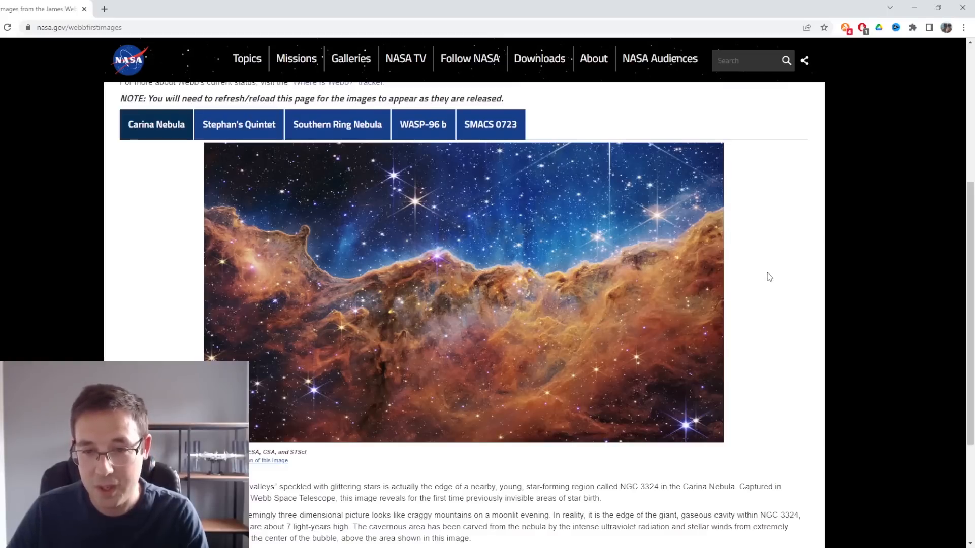
pyautogui.moveTo(258, 213)
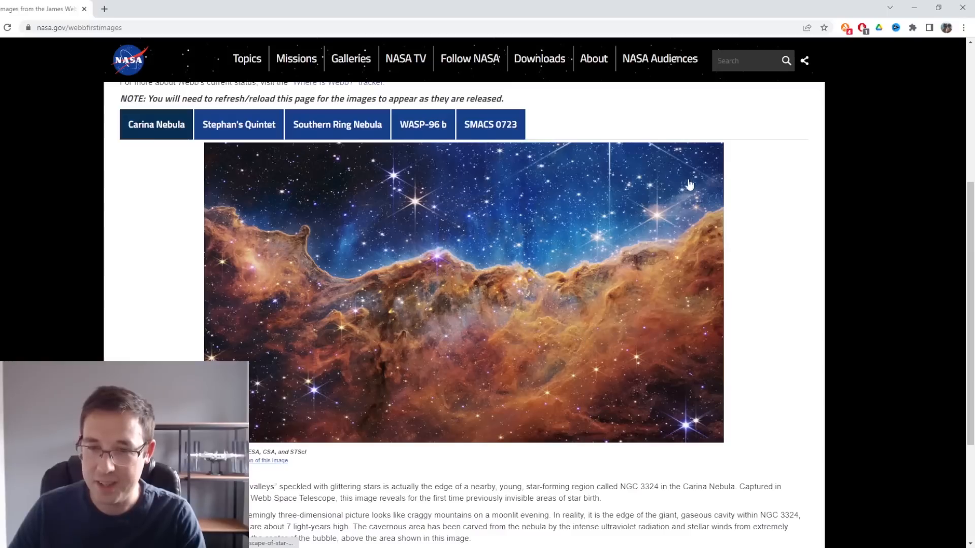
pyautogui.moveTo(244, 243)
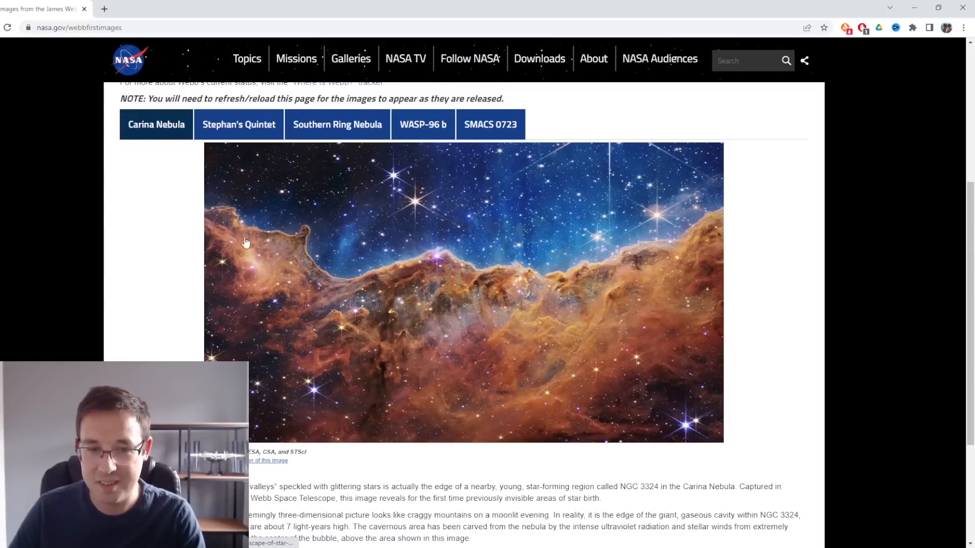
pyautogui.moveTo(142, 356)
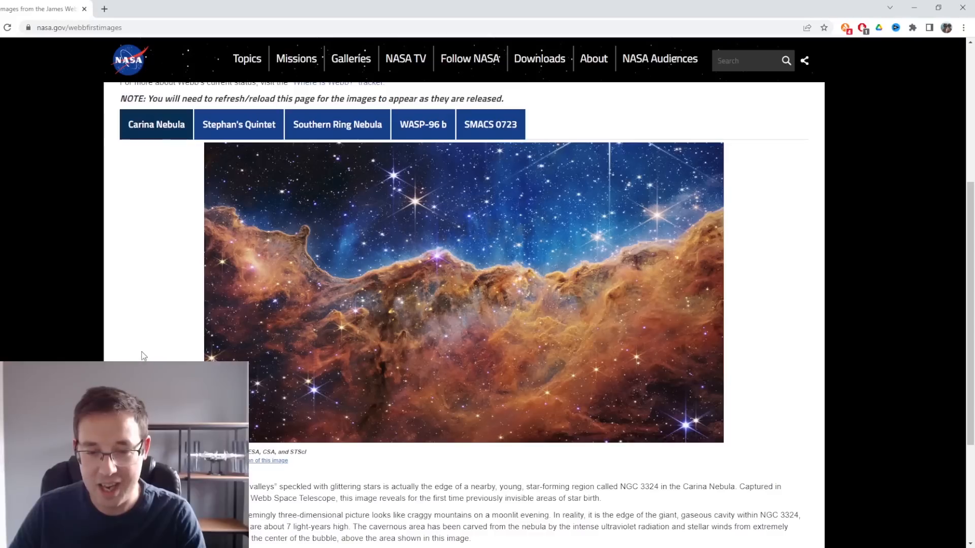
pyautogui.moveTo(127, 357)
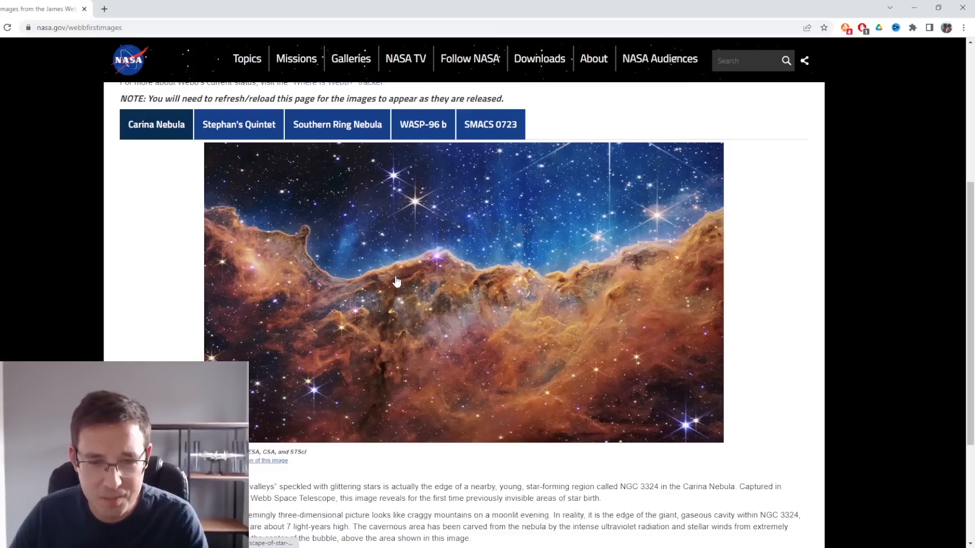
pyautogui.moveTo(363, 288)
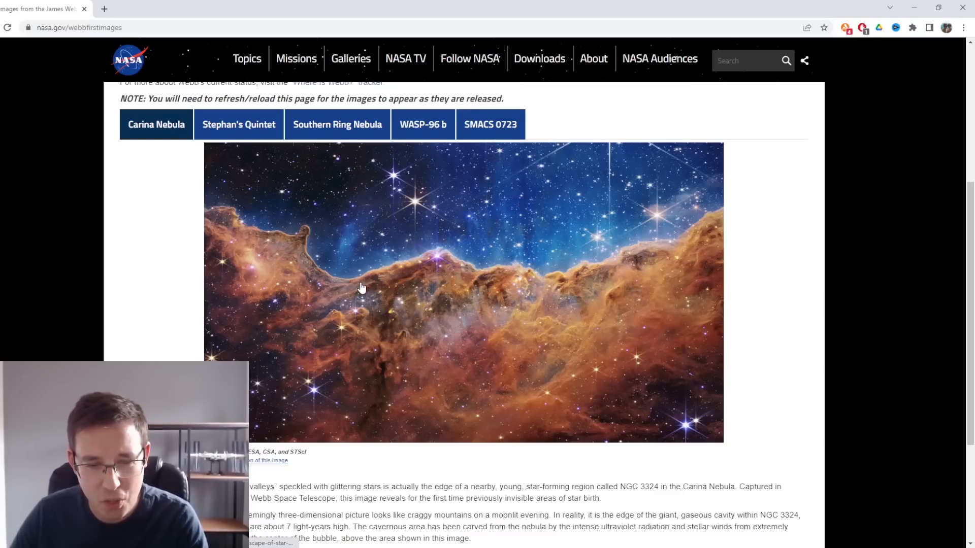
pyautogui.moveTo(817, 300)
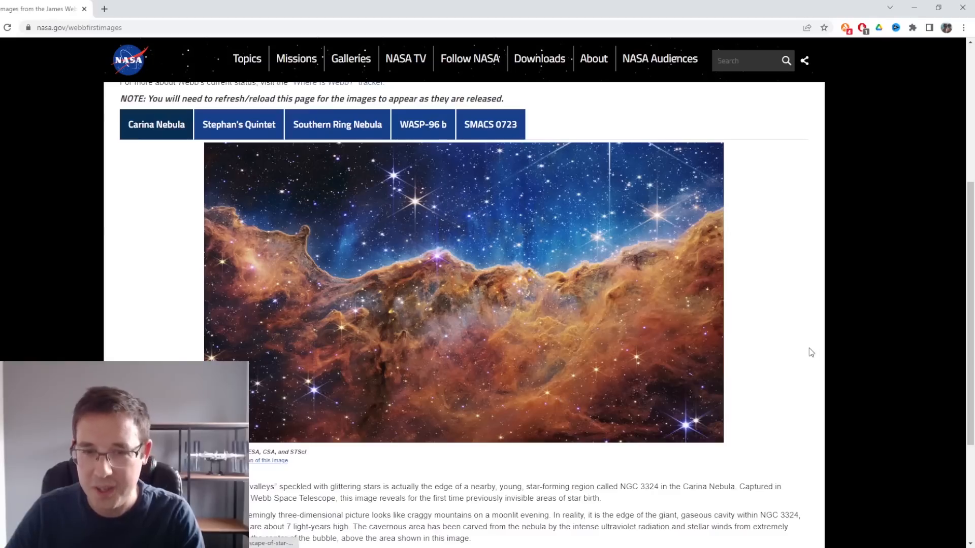
pyautogui.moveTo(272, 228)
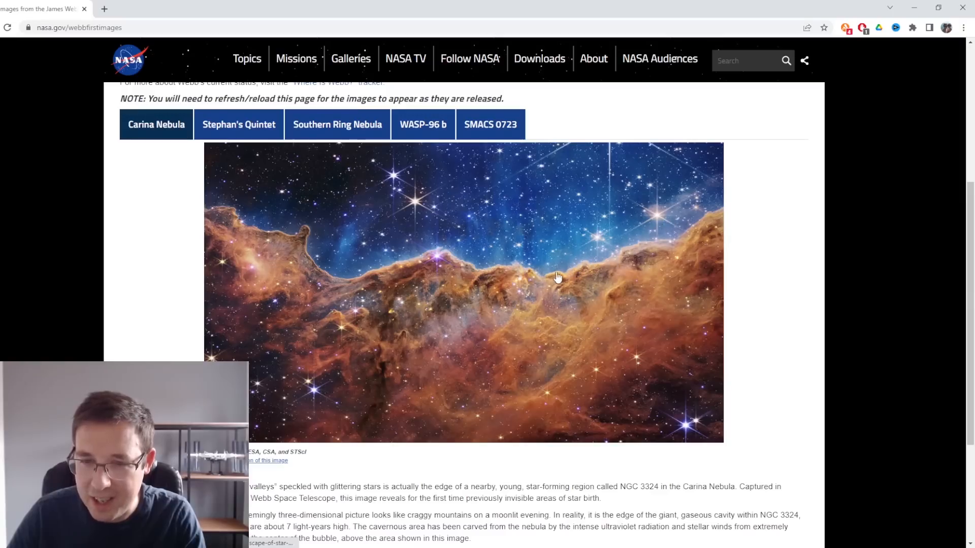
pyautogui.moveTo(311, 252)
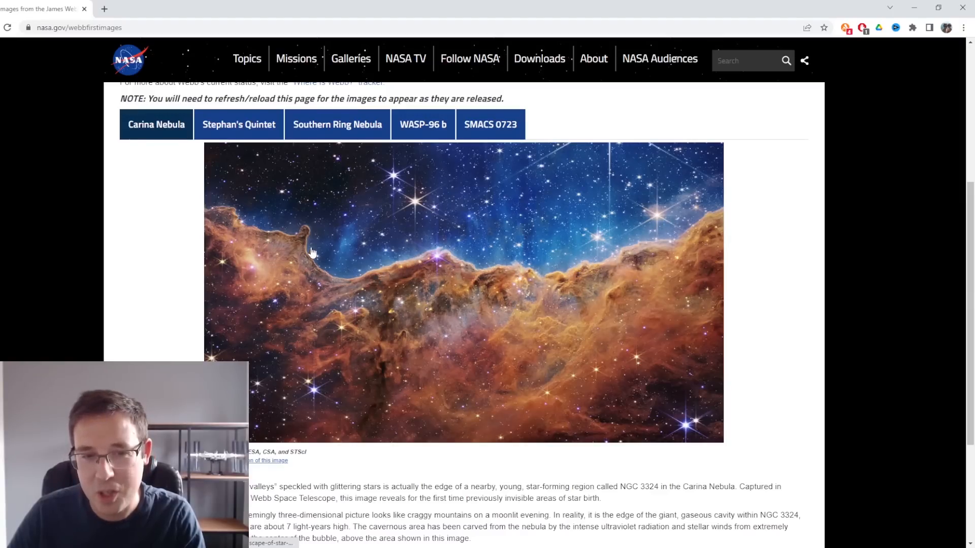
pyautogui.moveTo(136, 230)
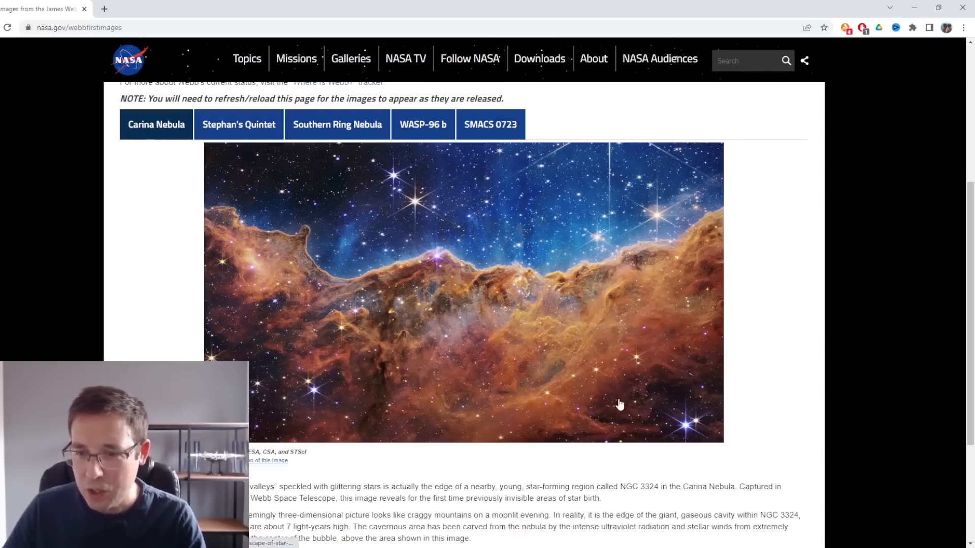
pyautogui.moveTo(566, 322)
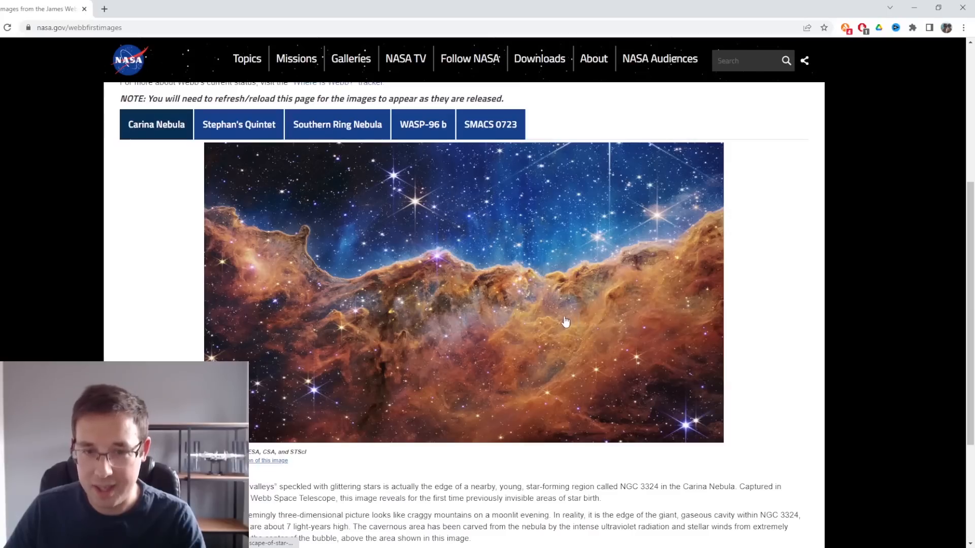
pyautogui.moveTo(555, 311)
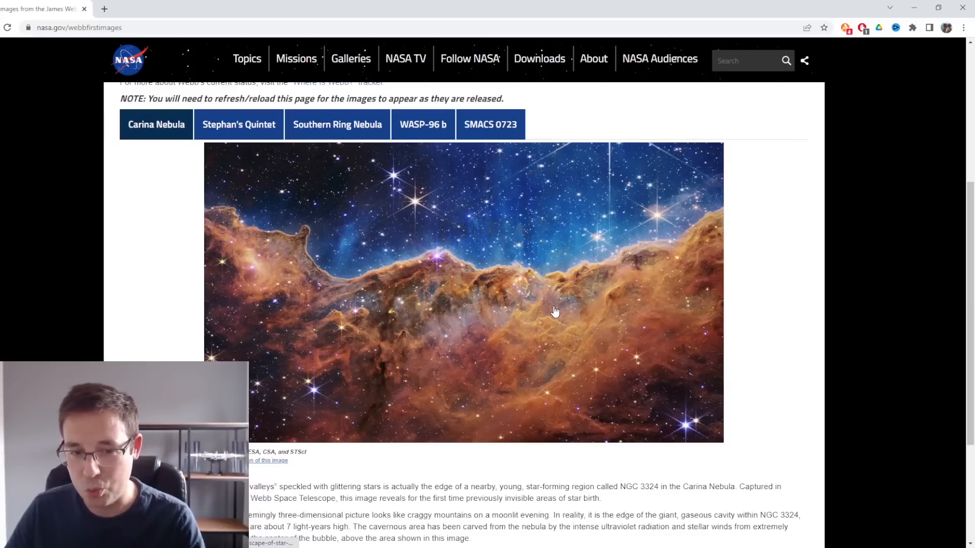
pyautogui.moveTo(352, 358)
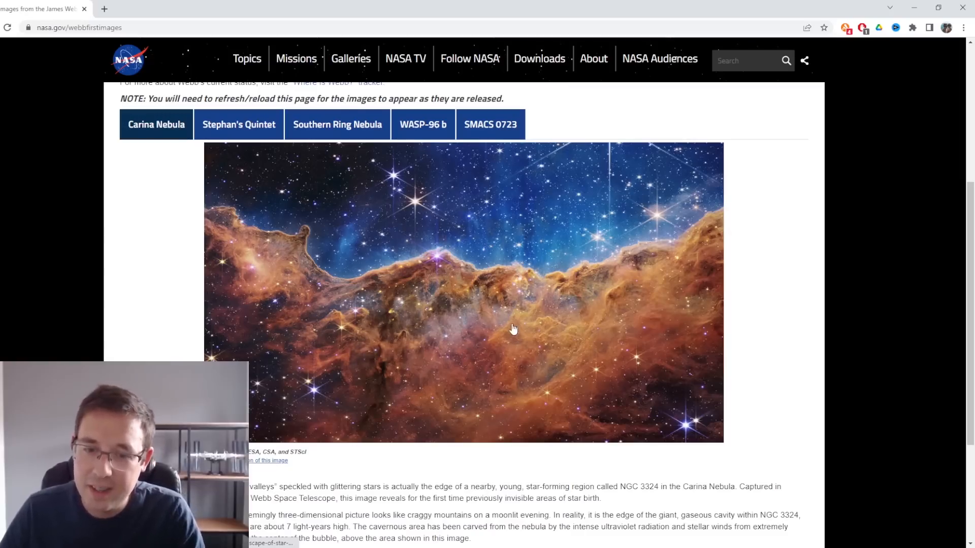
pyautogui.moveTo(519, 318)
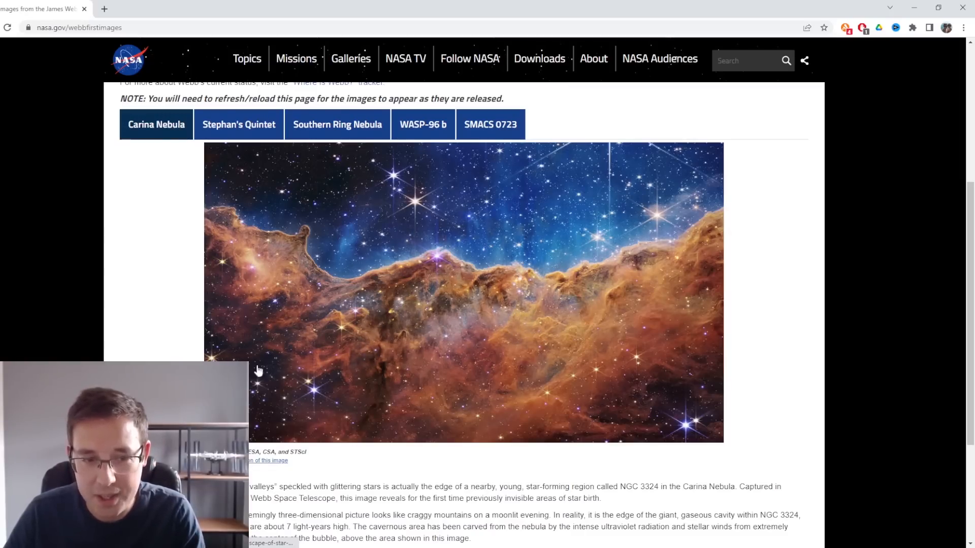
pyautogui.moveTo(830, 338)
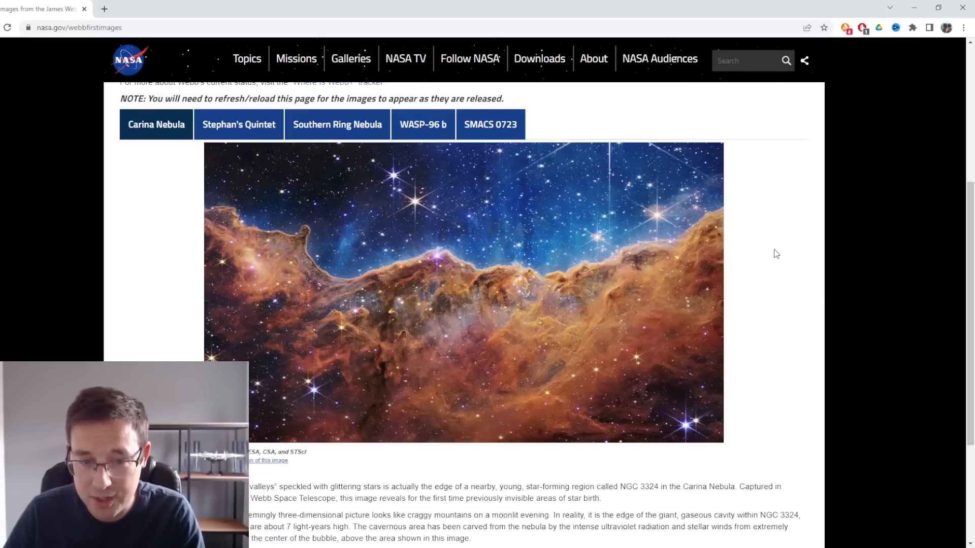
pyautogui.moveTo(775, 266)
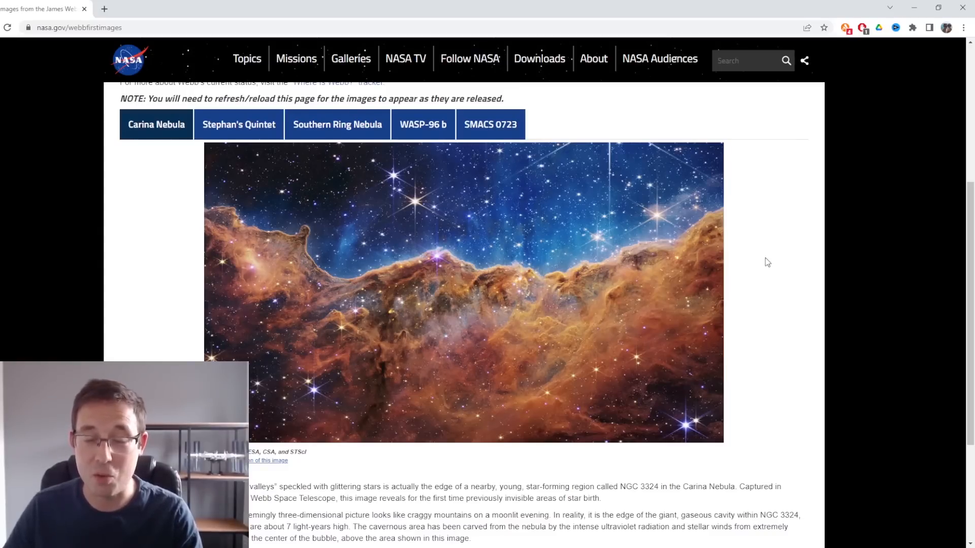
pyautogui.moveTo(805, 365)
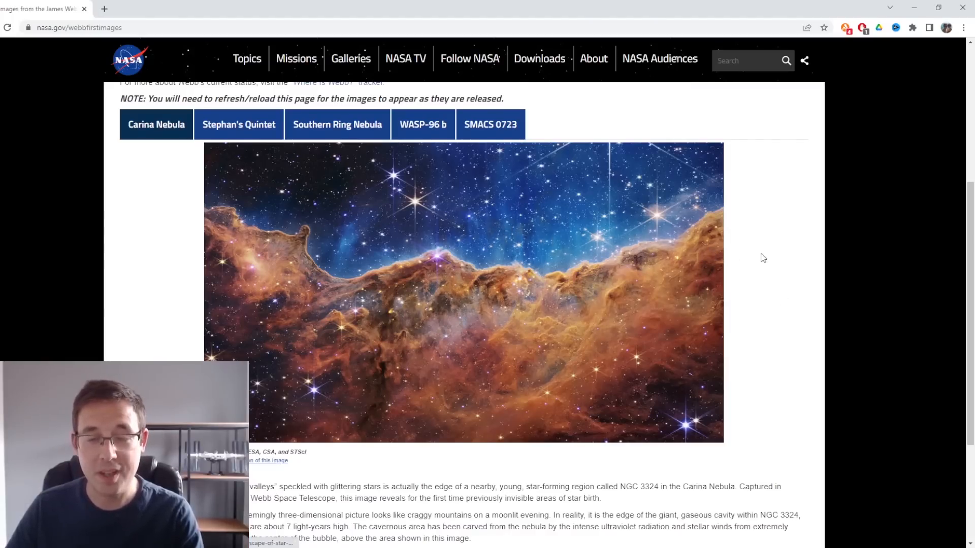
pyautogui.moveTo(755, 244)
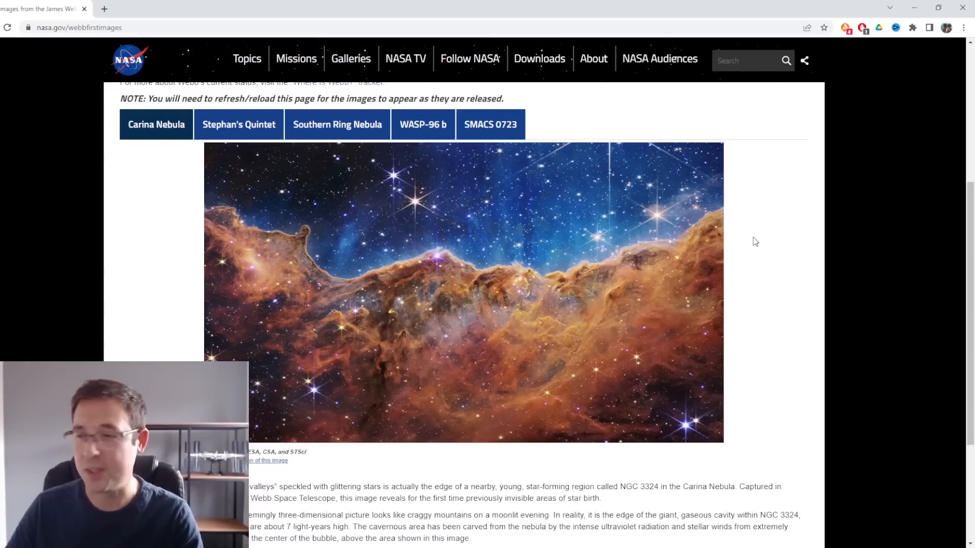
pyautogui.moveTo(875, 261)
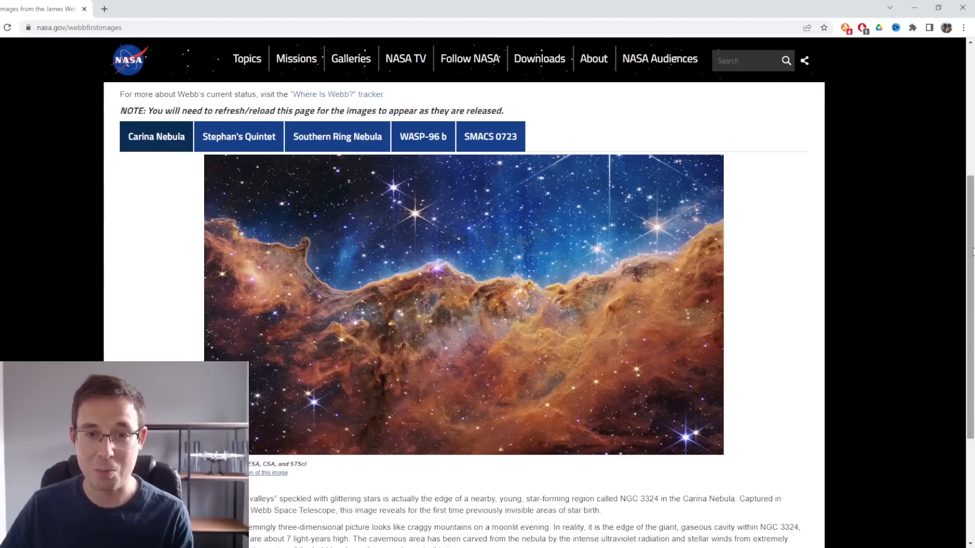
pyautogui.moveTo(839, 274)
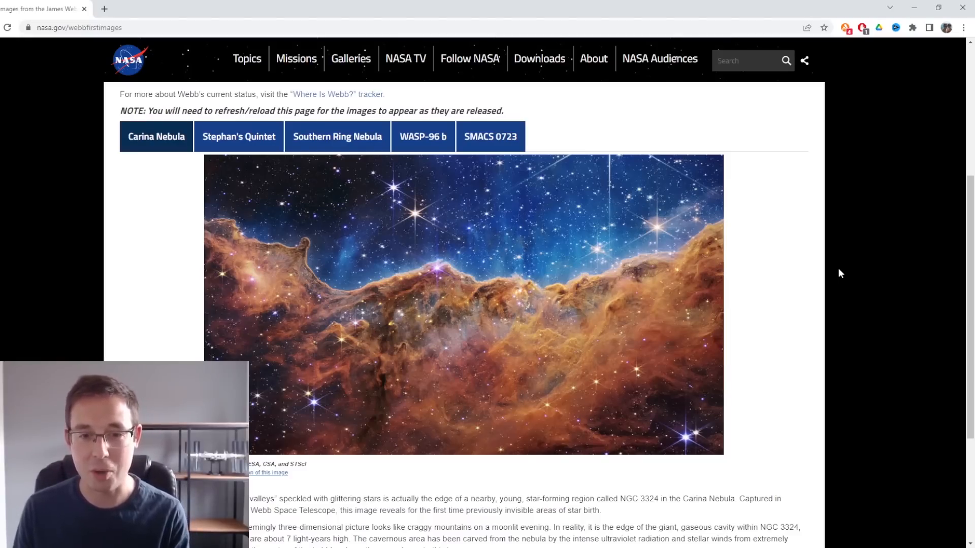
pyautogui.moveTo(805, 310)
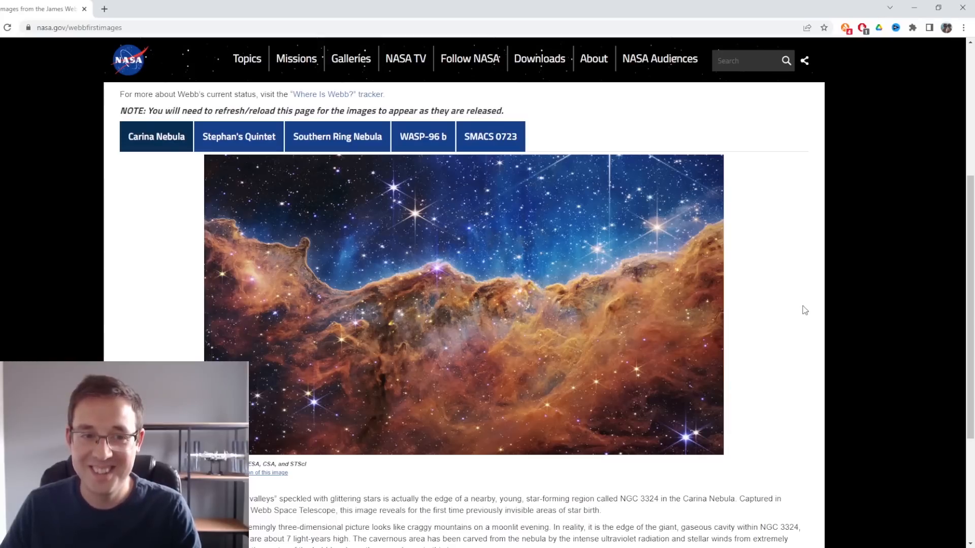
pyautogui.moveTo(795, 319)
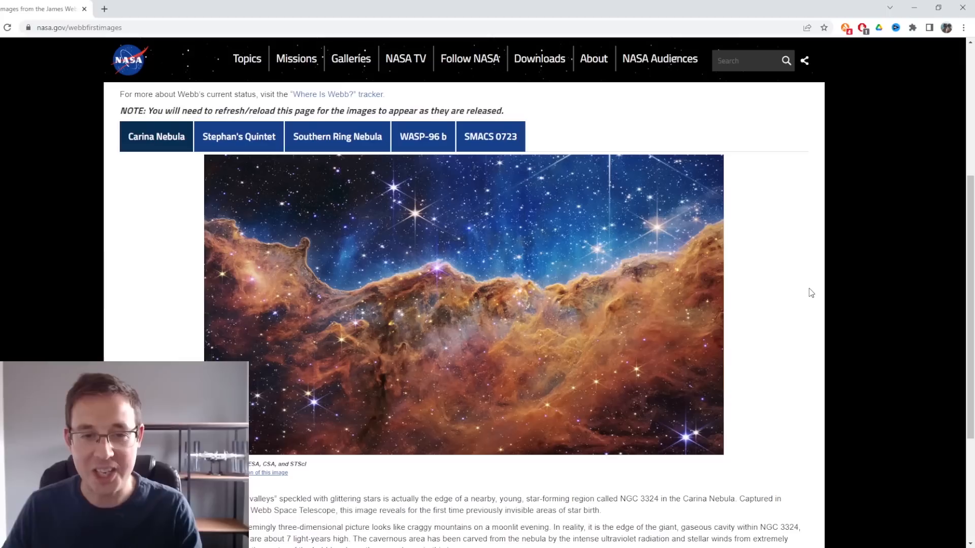
pyautogui.click(351, 58)
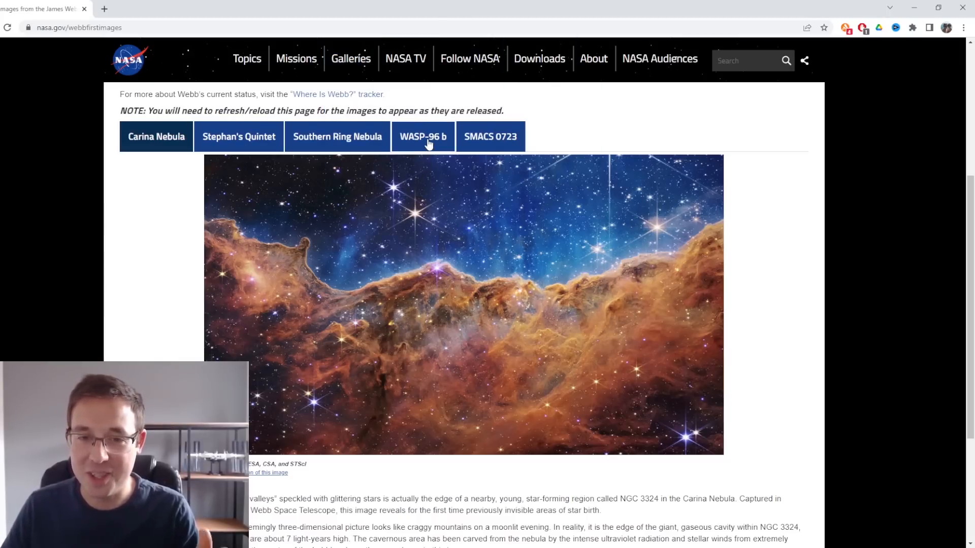
# Step: Switch to the WASP-96 b tab and bring its atmosphere spectrum with water signatures into view
pyautogui.click(423, 136)
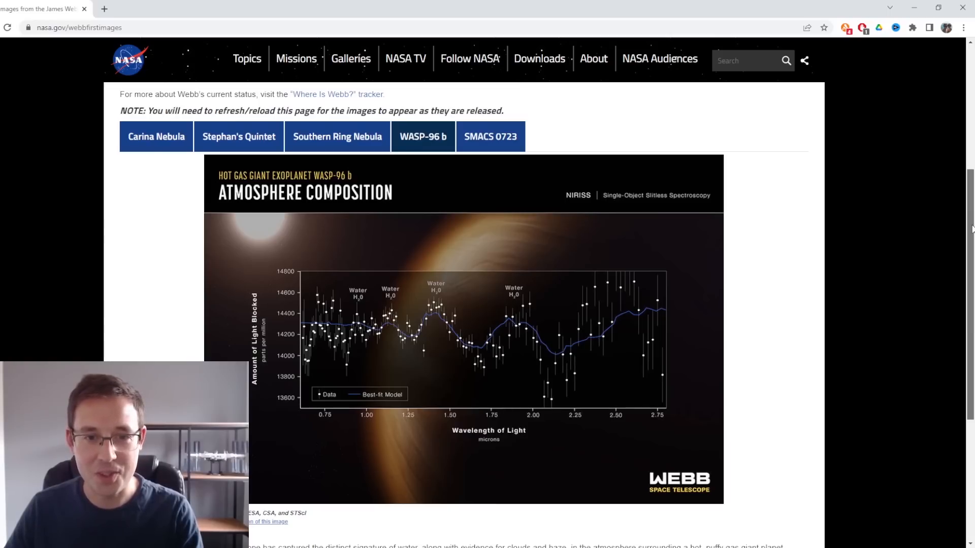
pyautogui.scroll(-3)
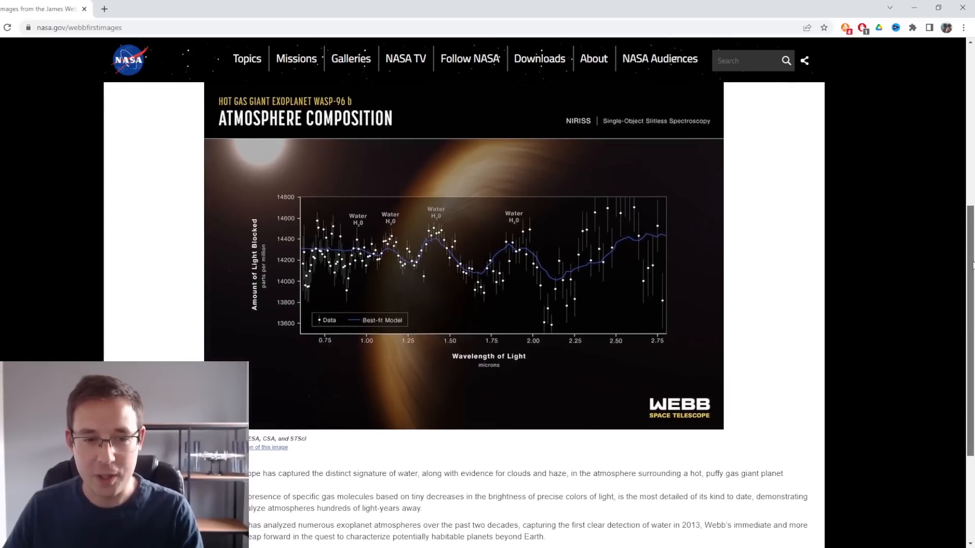
pyautogui.scroll(-3)
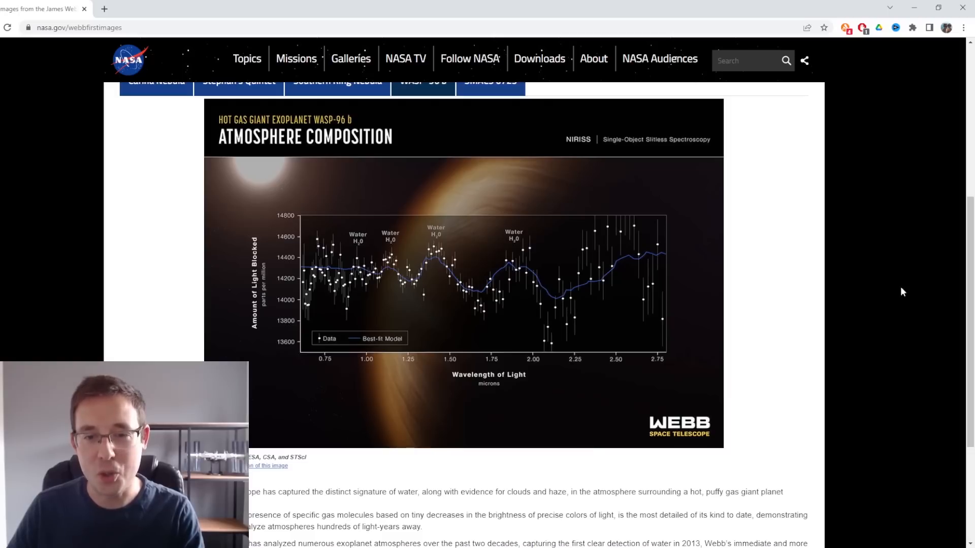
pyautogui.moveTo(291, 182)
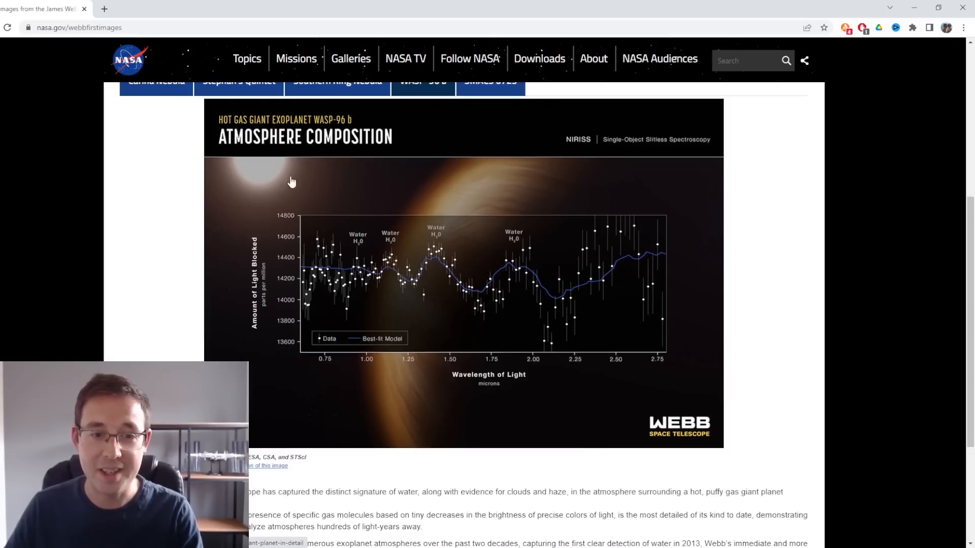
pyautogui.moveTo(341, 340)
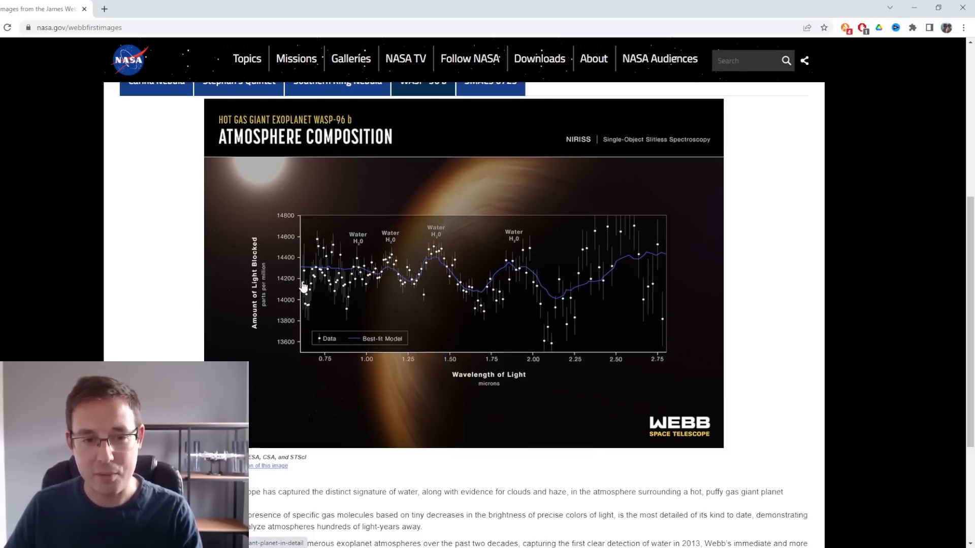
pyautogui.moveTo(244, 332)
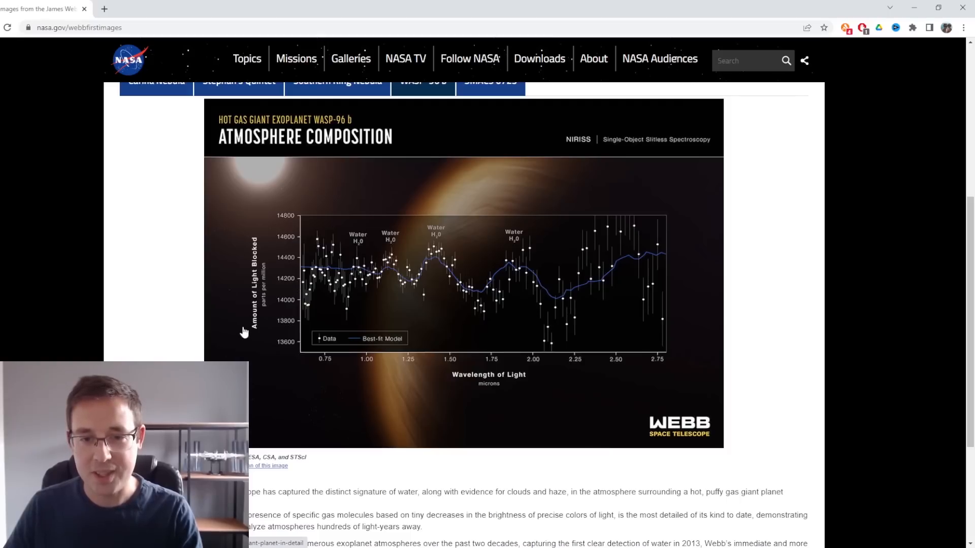
pyautogui.moveTo(815, 312)
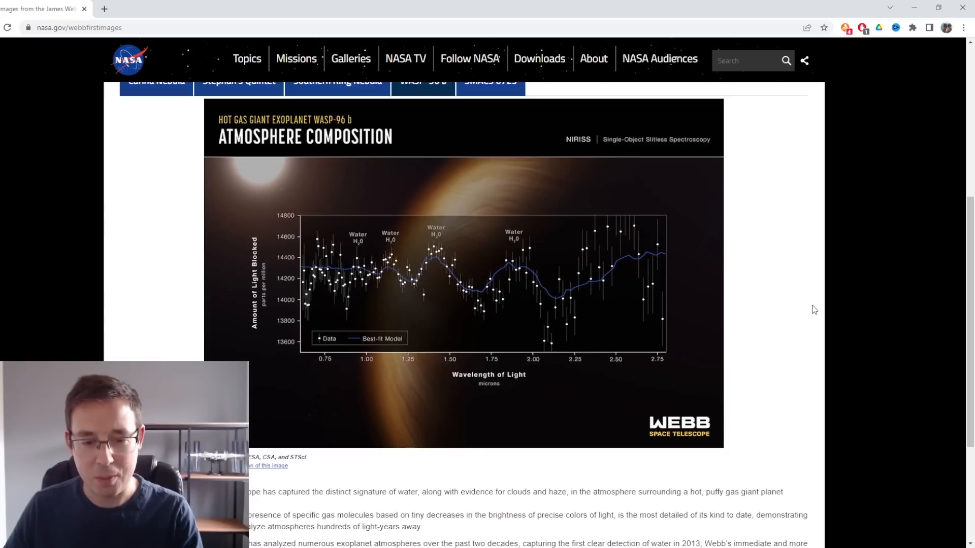
pyautogui.scroll(-3)
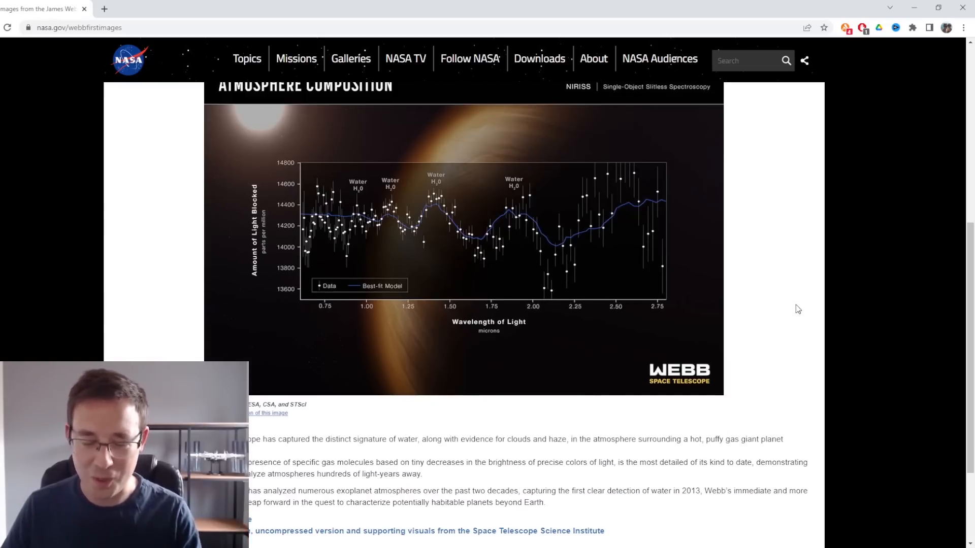
pyautogui.scroll(3)
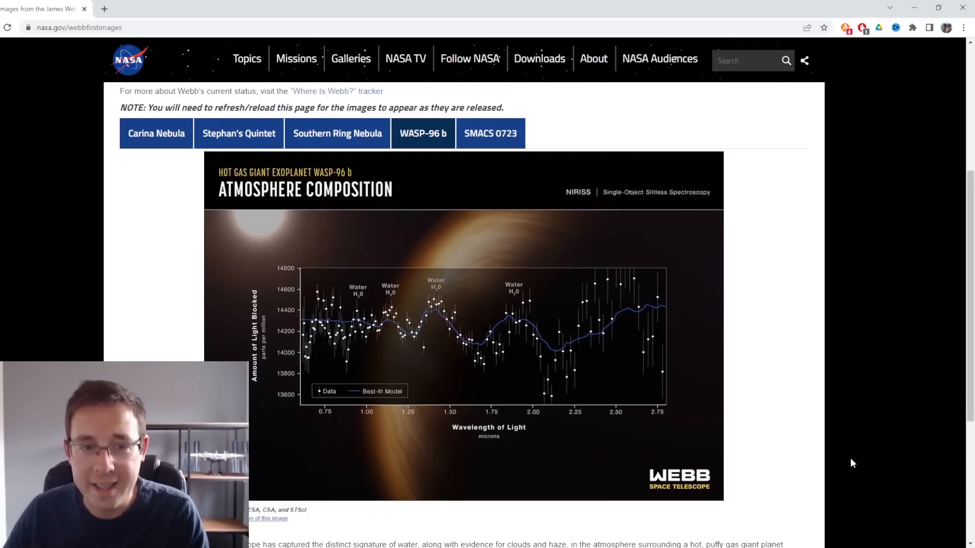
pyautogui.moveTo(822, 446)
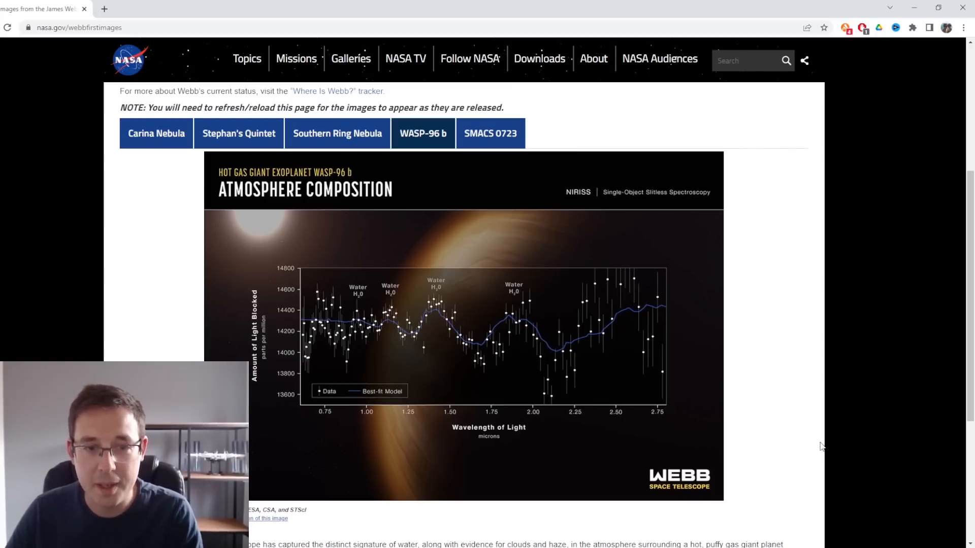
pyautogui.moveTo(787, 388)
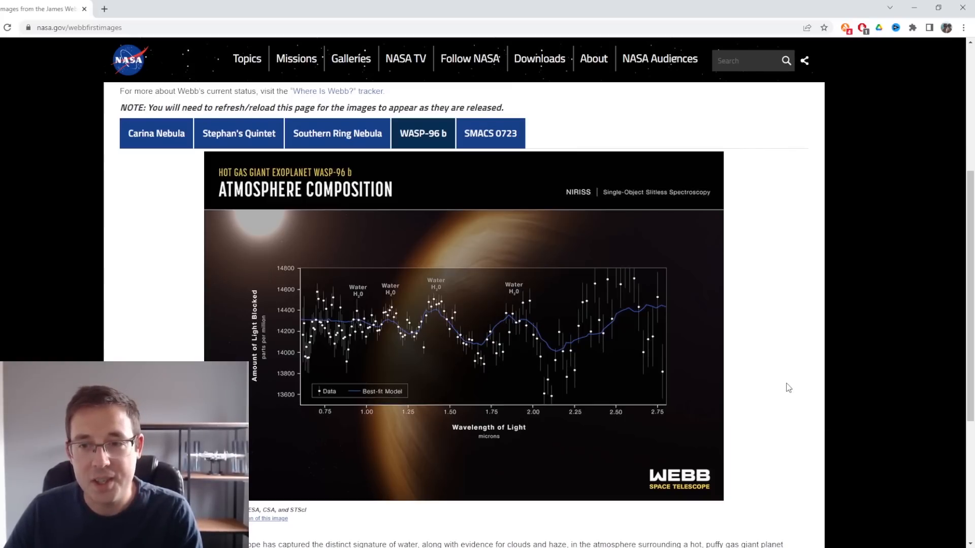
pyautogui.moveTo(784, 329)
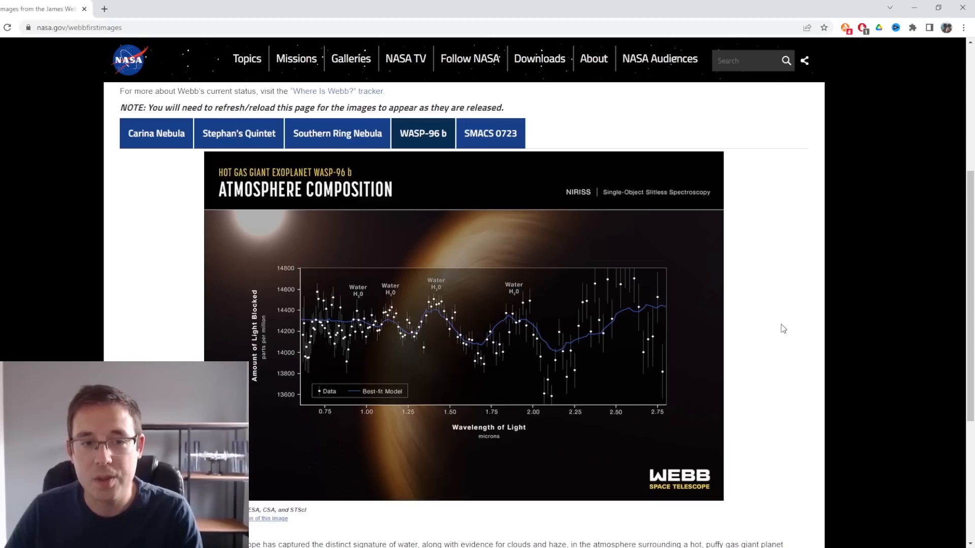